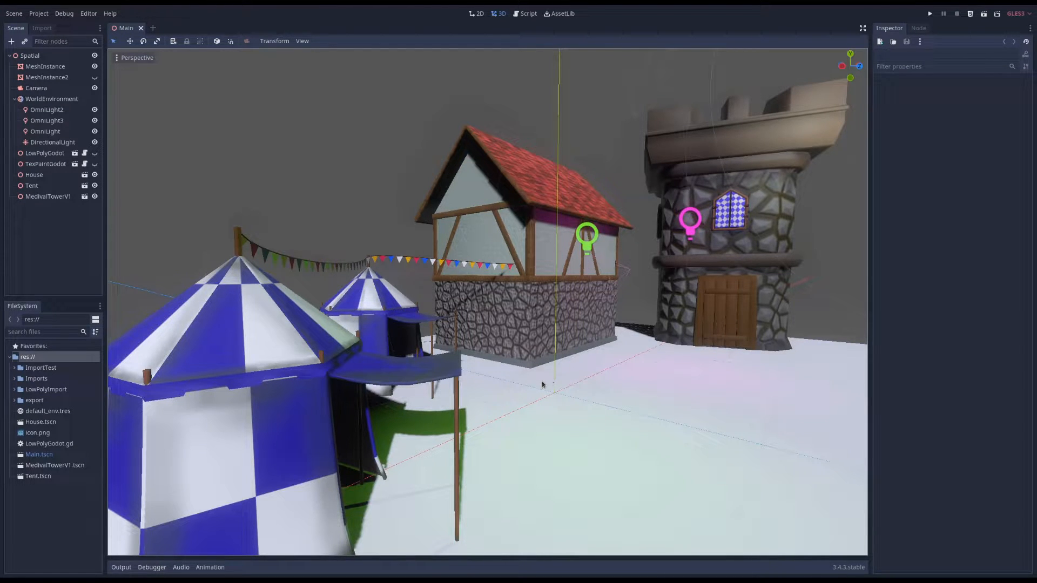
Move the green omni light down beside the small tent.
click(45, 131)
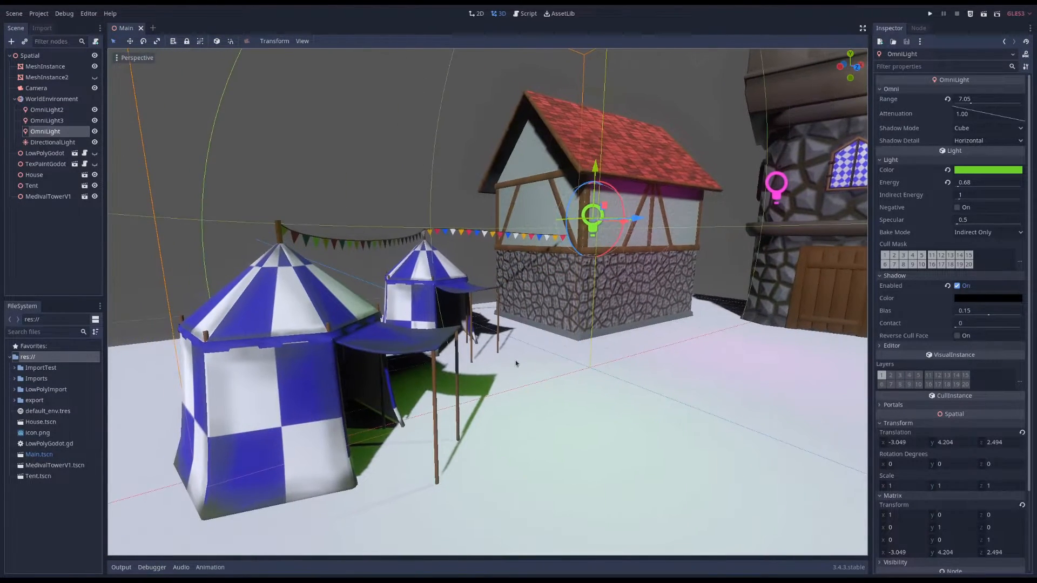
drag(592, 215, 489, 245)
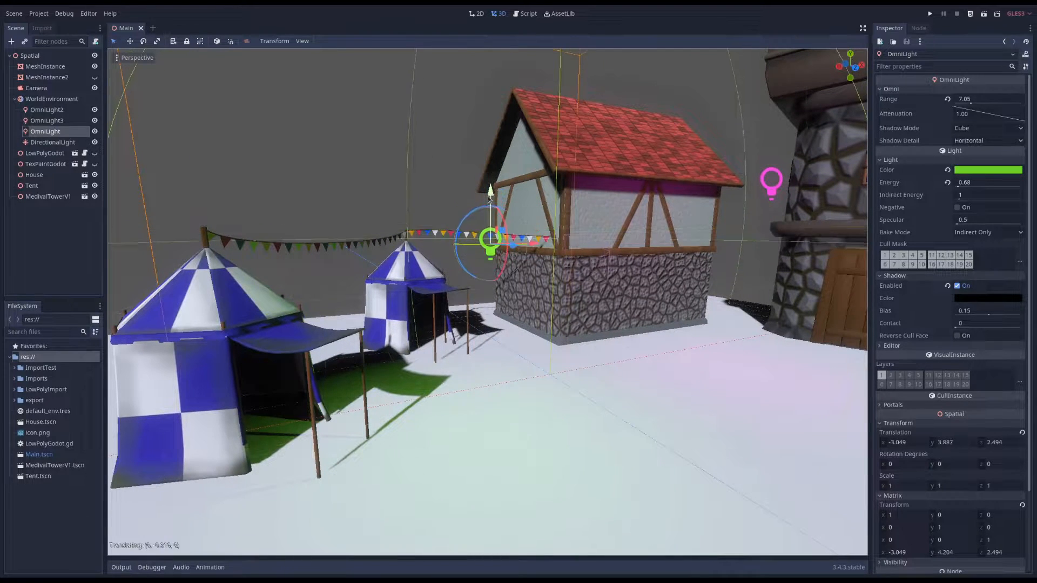
drag(490, 250, 489, 304)
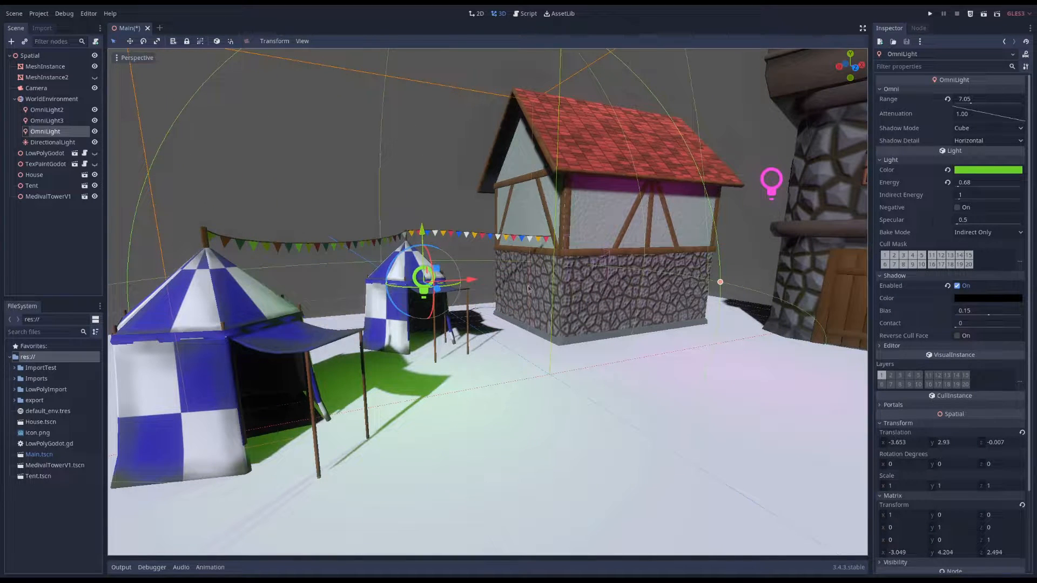
Inspect the house, medieval tower and pink light while orbiting the village.
click(34, 175)
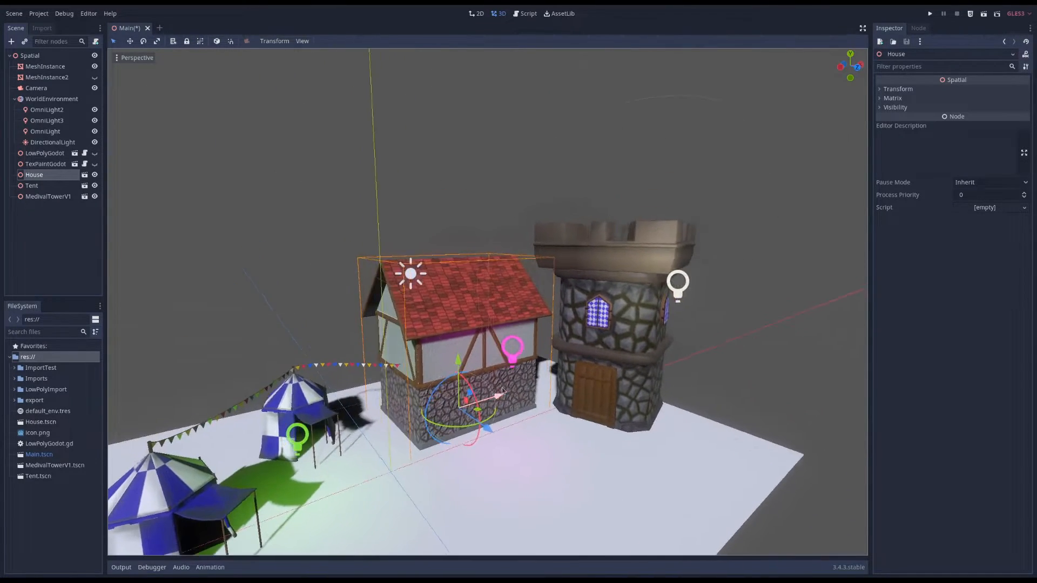
click(48, 196)
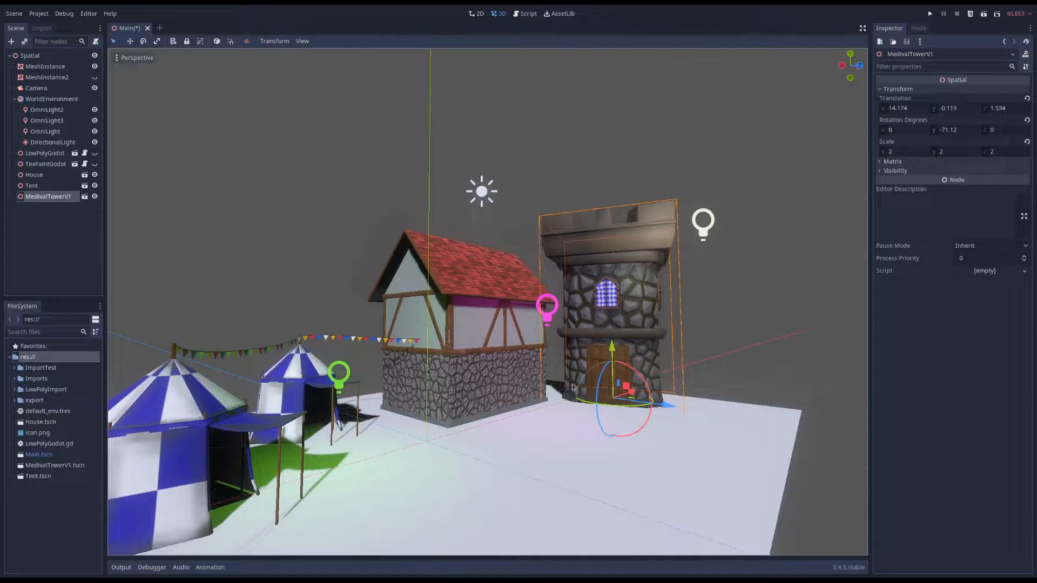
drag(574, 386, 584, 434)
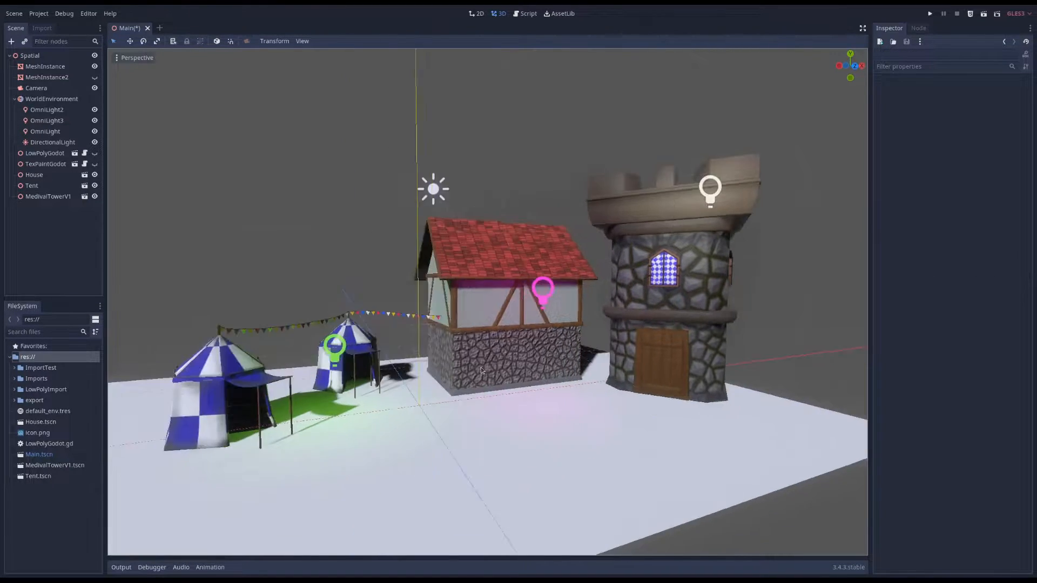
click(46, 109)
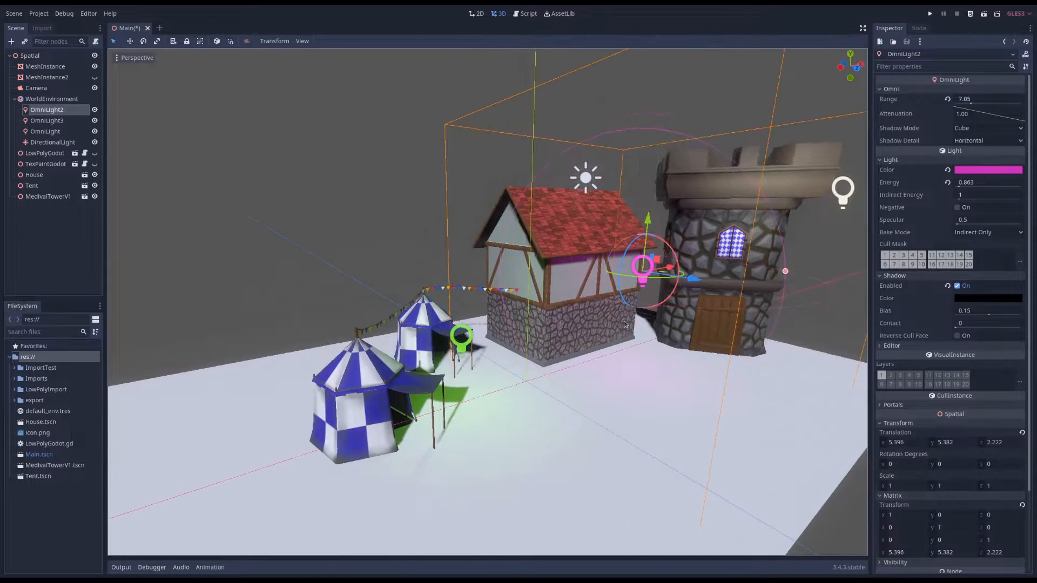
drag(651, 267, 658, 269)
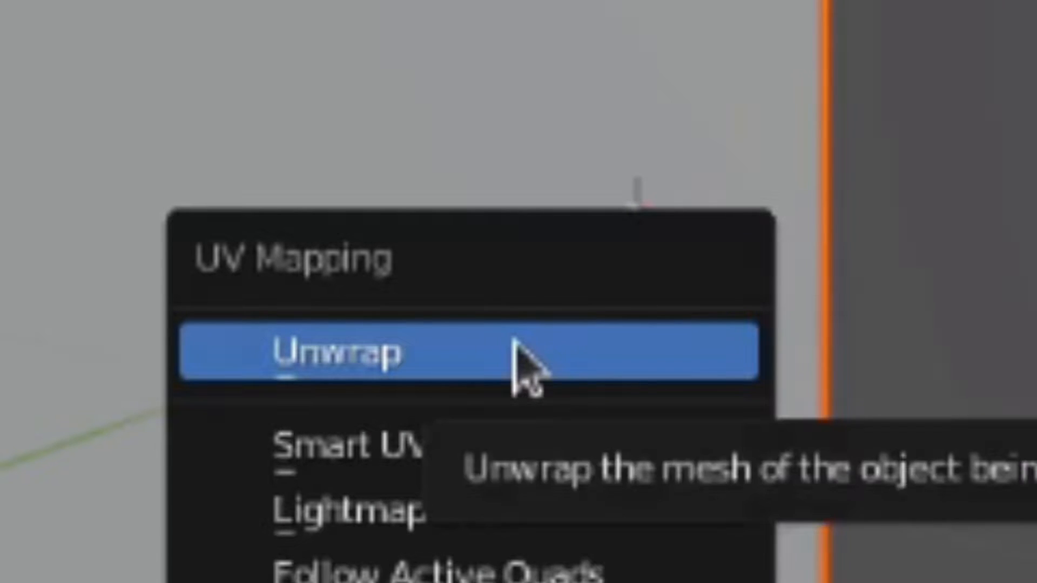
Unwrap the cube and paint red, green and blue spots onto its faces in Texture Paint.
click(343, 353)
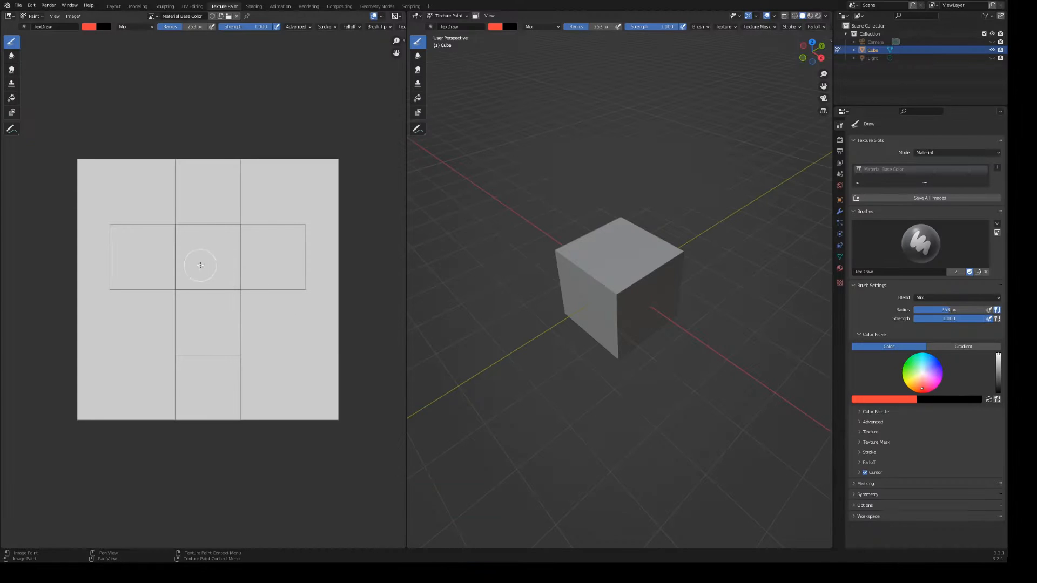
click(211, 258)
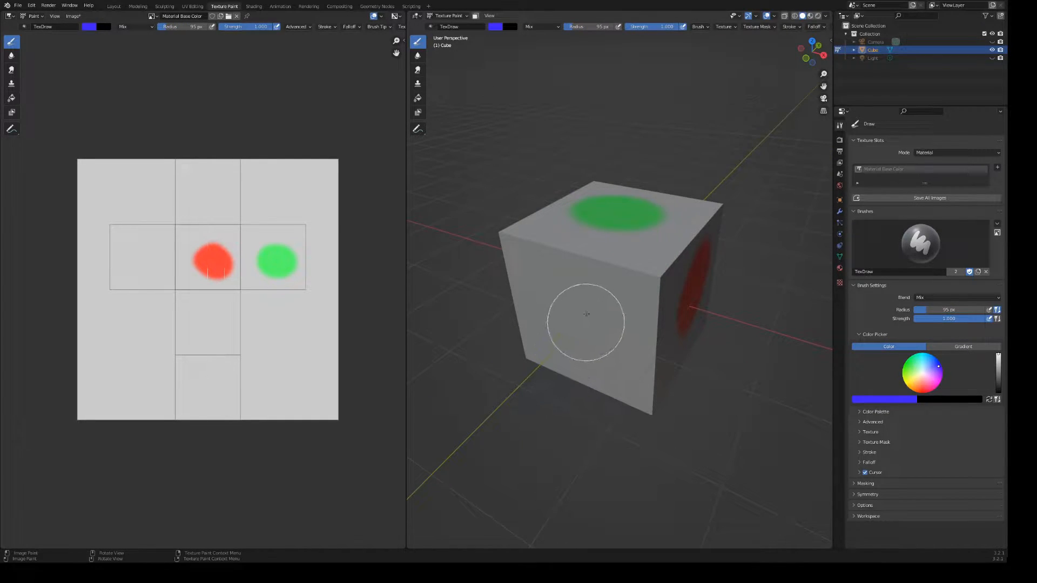
click(585, 337)
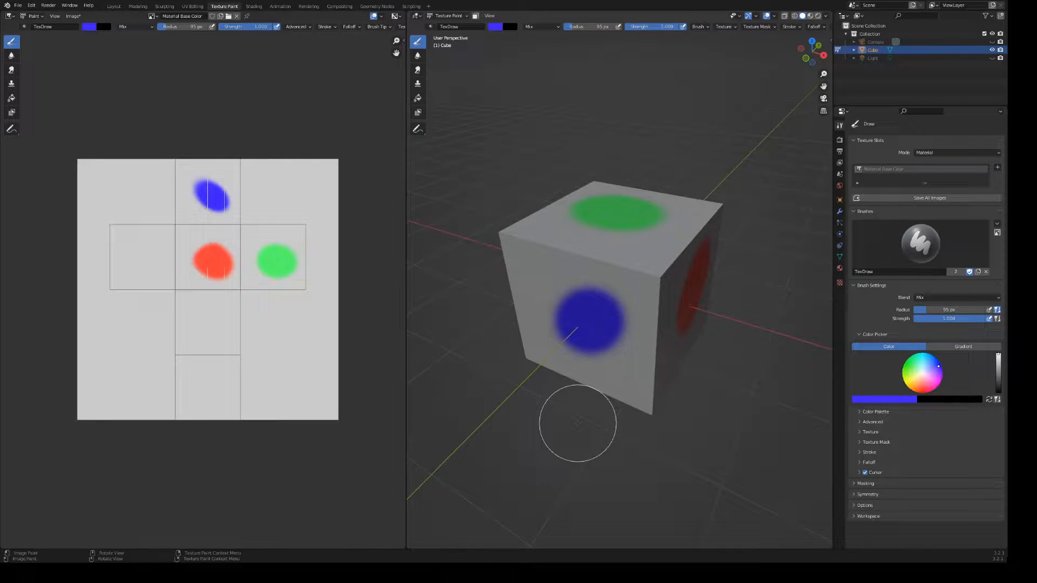
mouse_move(450, 259)
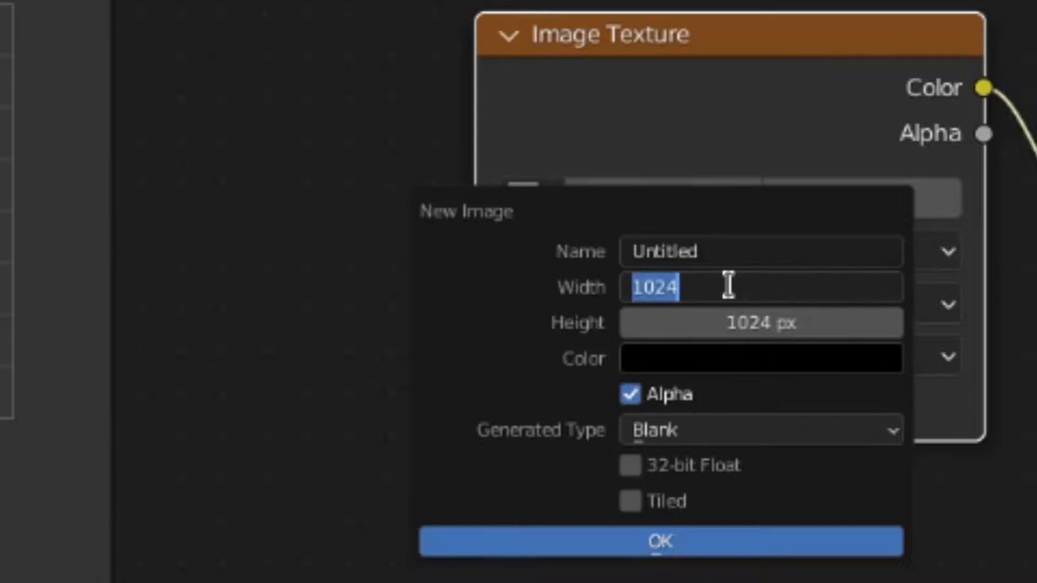
Create a new 128 by 128 pixel image texture and pick the Fill brush.
text(128)
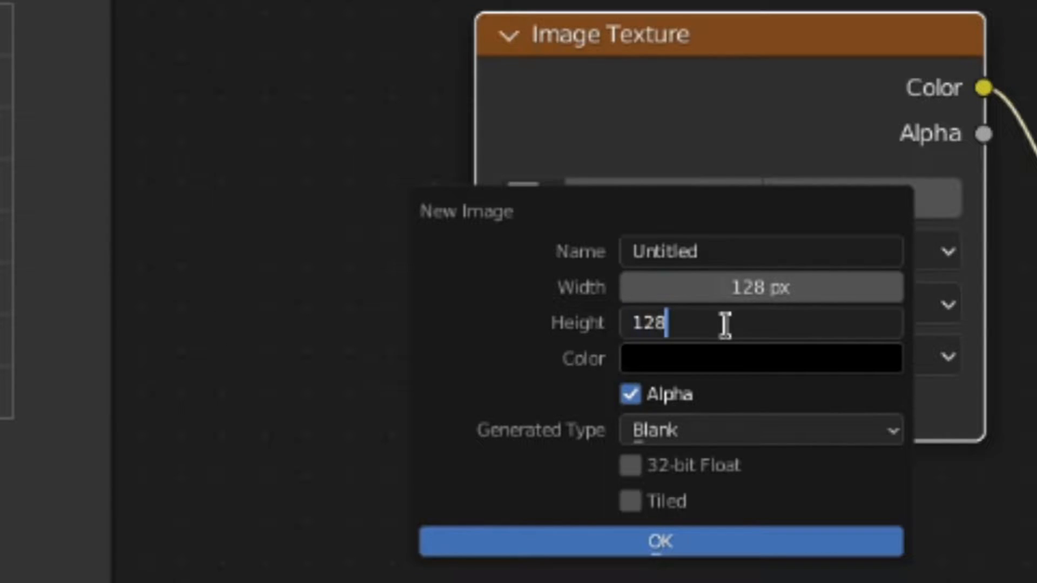
click(660, 541)
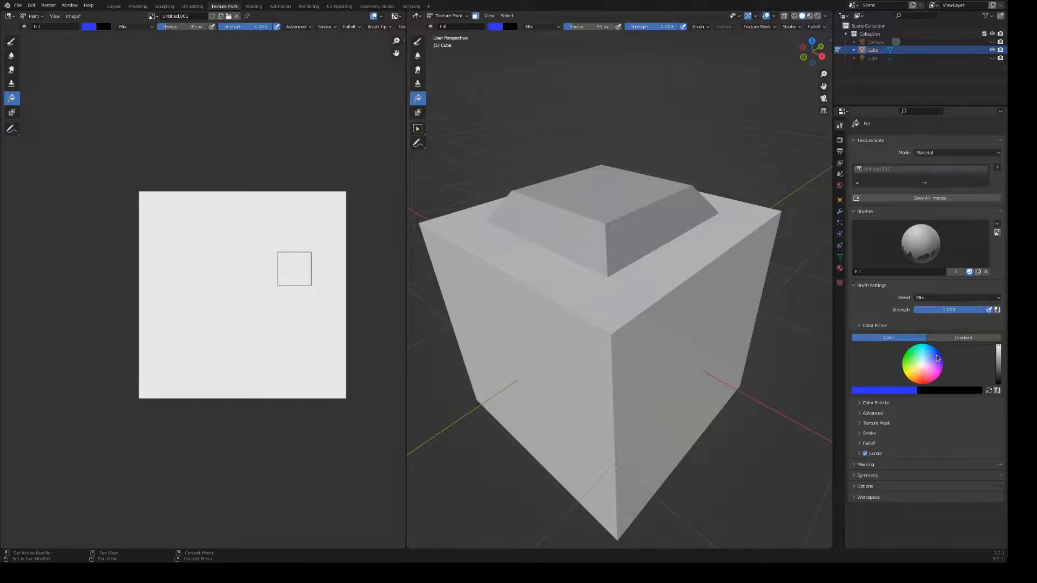
click(595, 211)
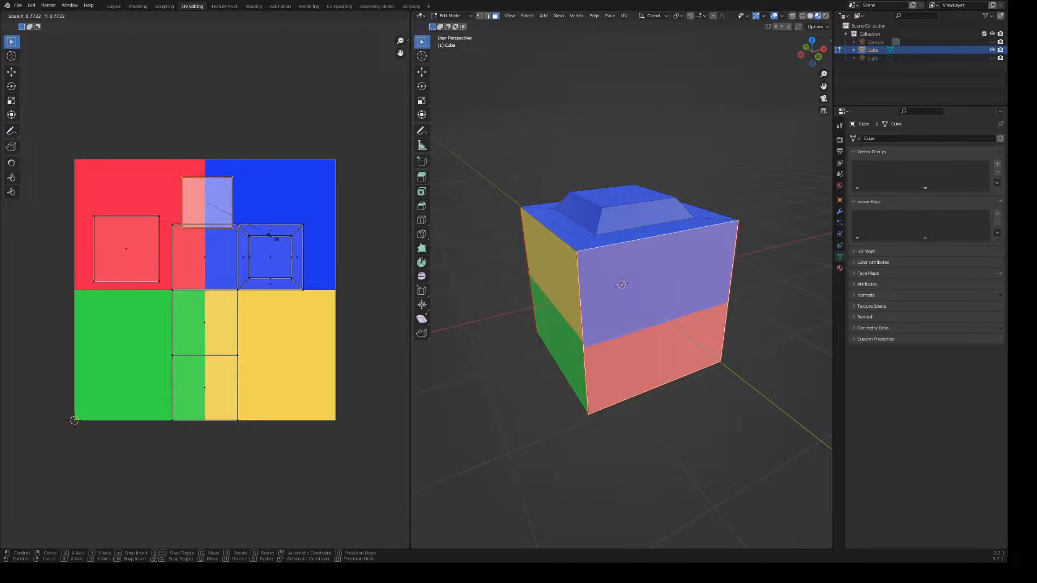
Fit the cube's UV islands onto the colour quadrants and return to Object Mode for texture painting.
click(209, 206)
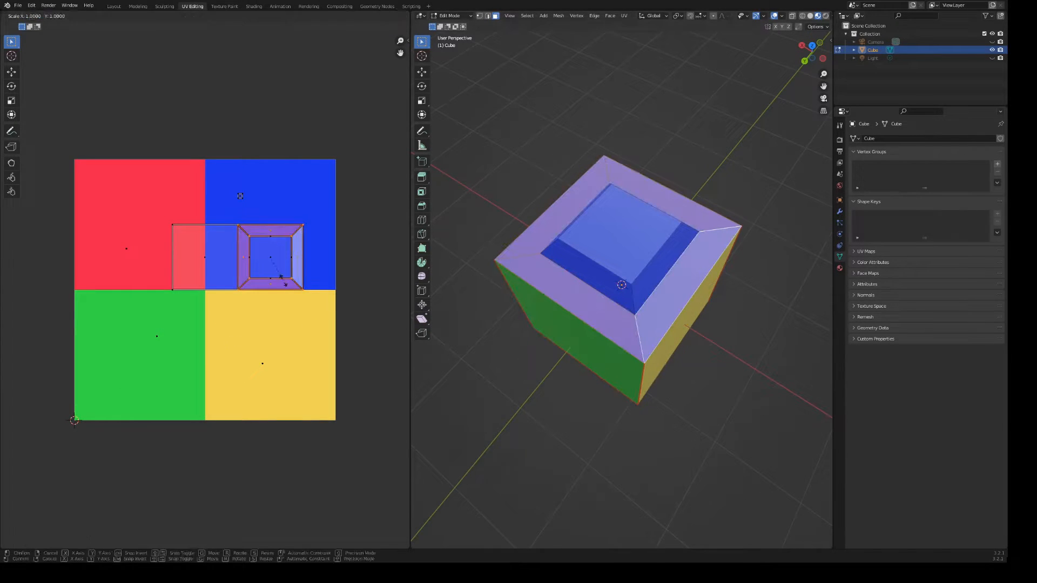
key(Tab)
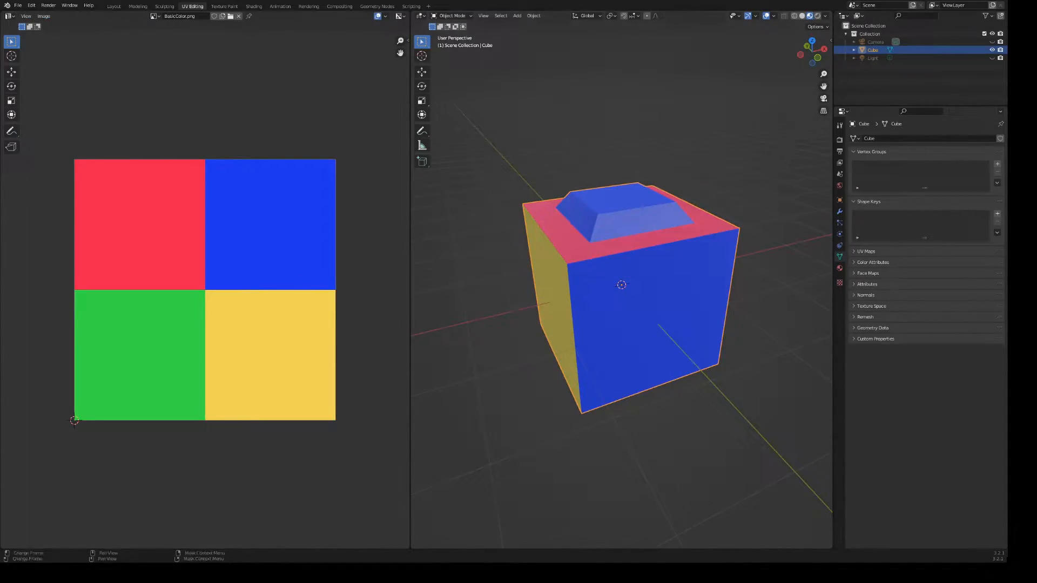
click(223, 7)
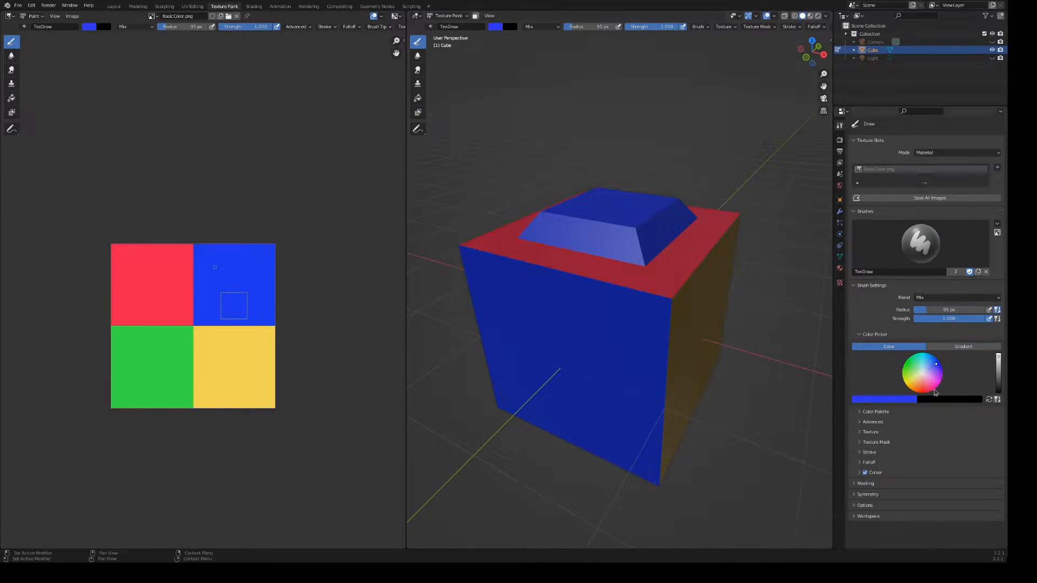
Pick a blue brush colour on the colour wheel to paint the cube's texture.
click(914, 367)
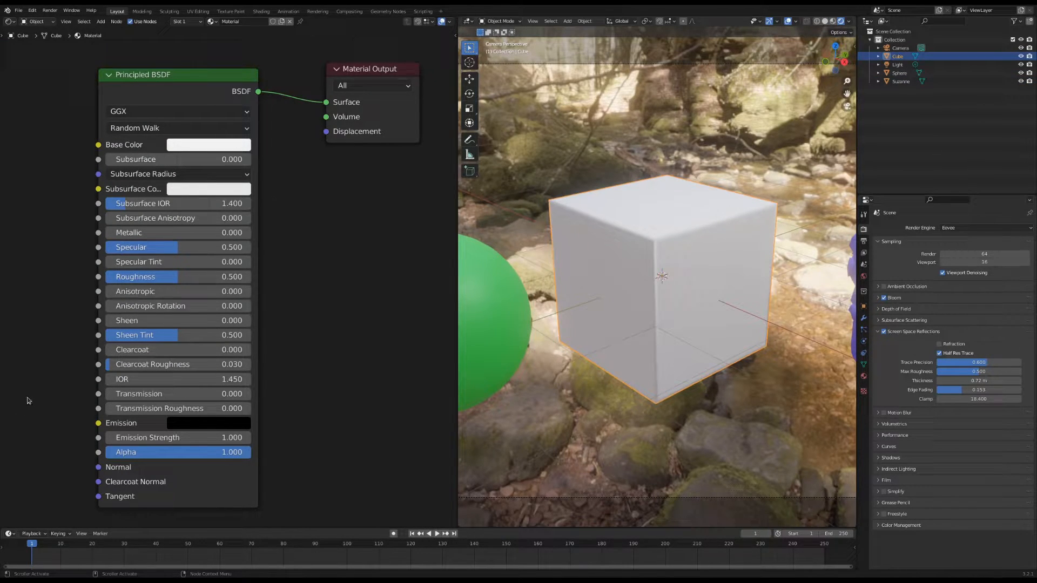
Set the Principled BSDF base colour to orange-red and Metallic to 1.0.
click(208, 145)
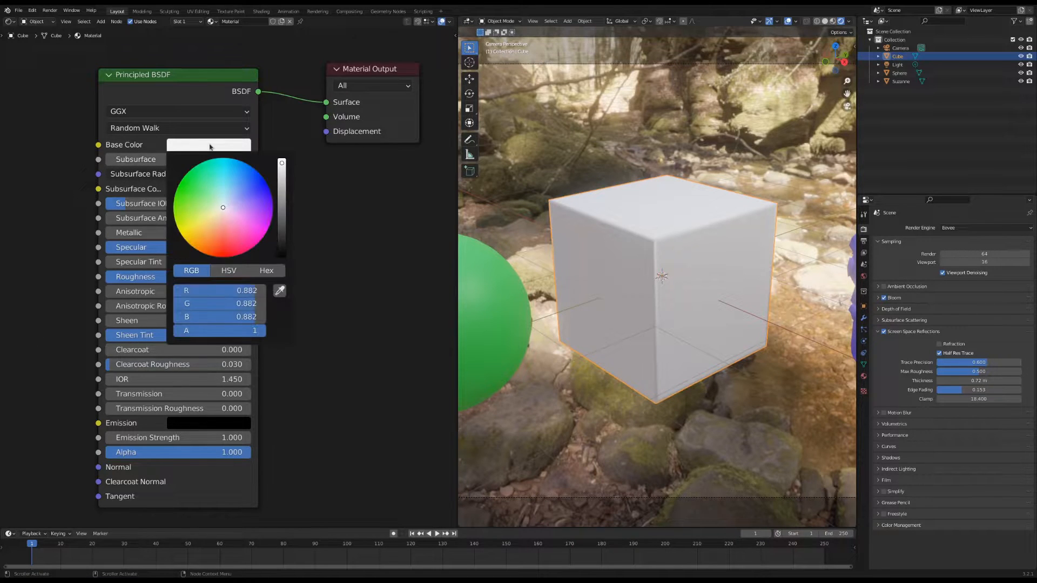
click(221, 246)
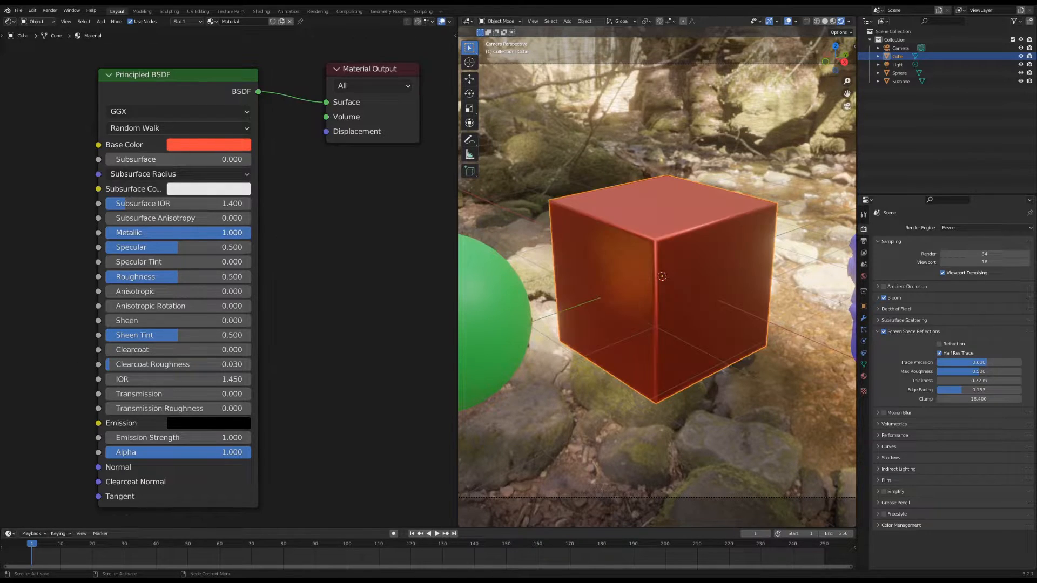
drag(218, 232, 106, 233)
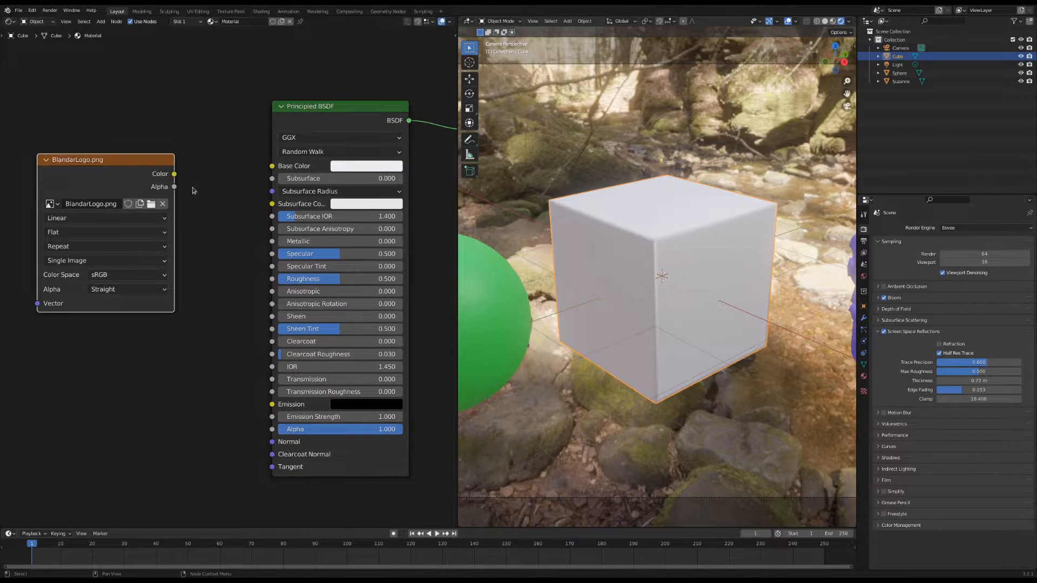
Connect the BlandarLogo.png image colour into the material's Base Color.
drag(174, 174, 272, 166)
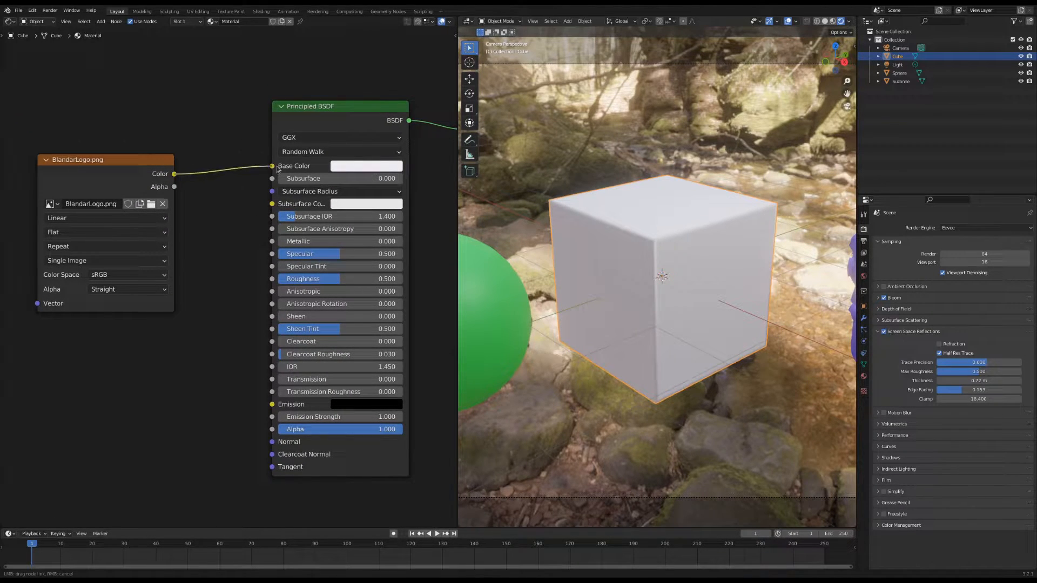
click(273, 166)
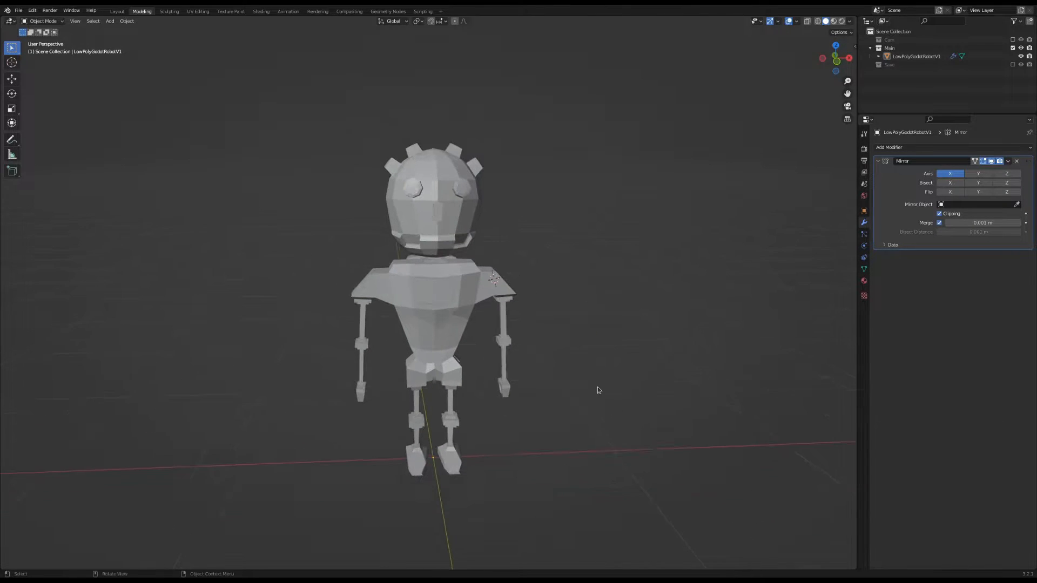
Link the 8x8x4_Colors.png palette into the robot's Base Color and add a Texture Coordinate node.
click(198, 10)
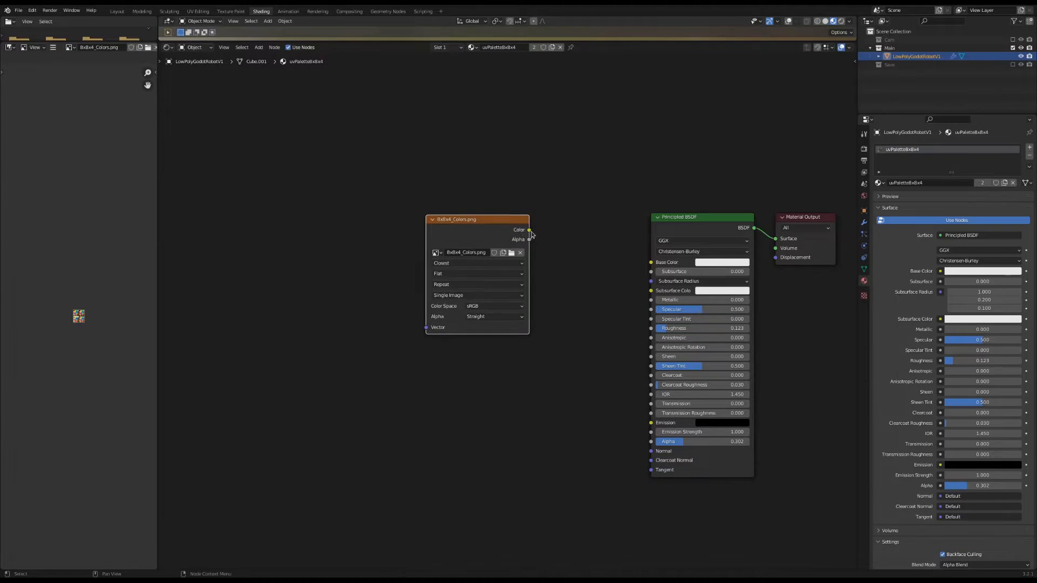
drag(529, 229, 652, 261)
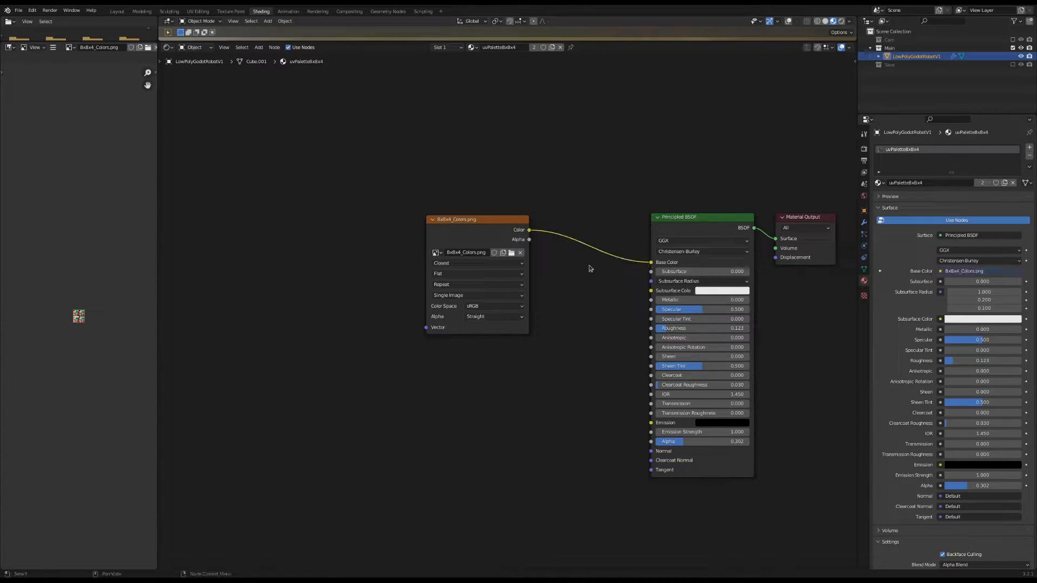
text(coo)
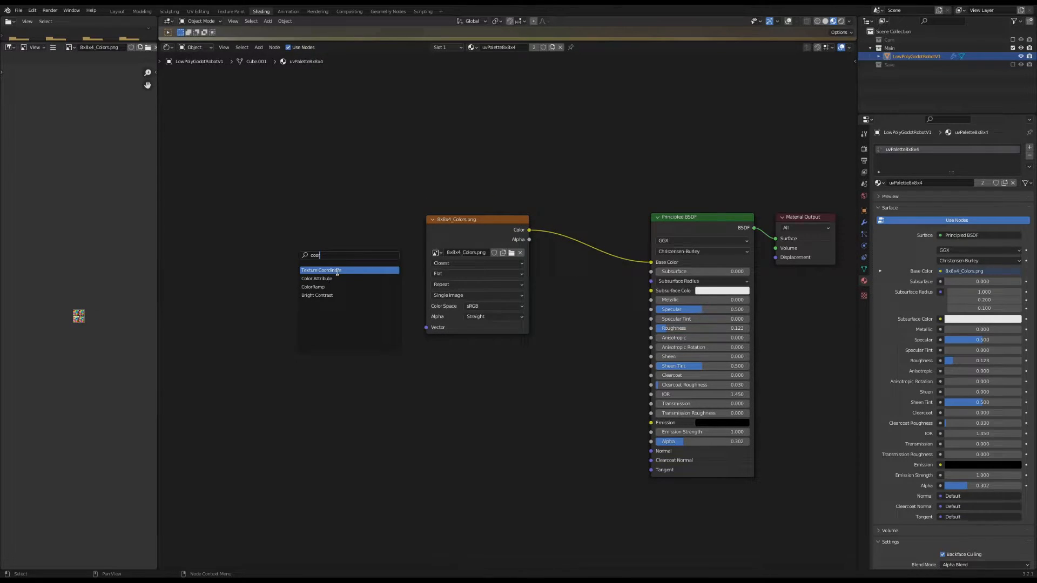
click(321, 270)
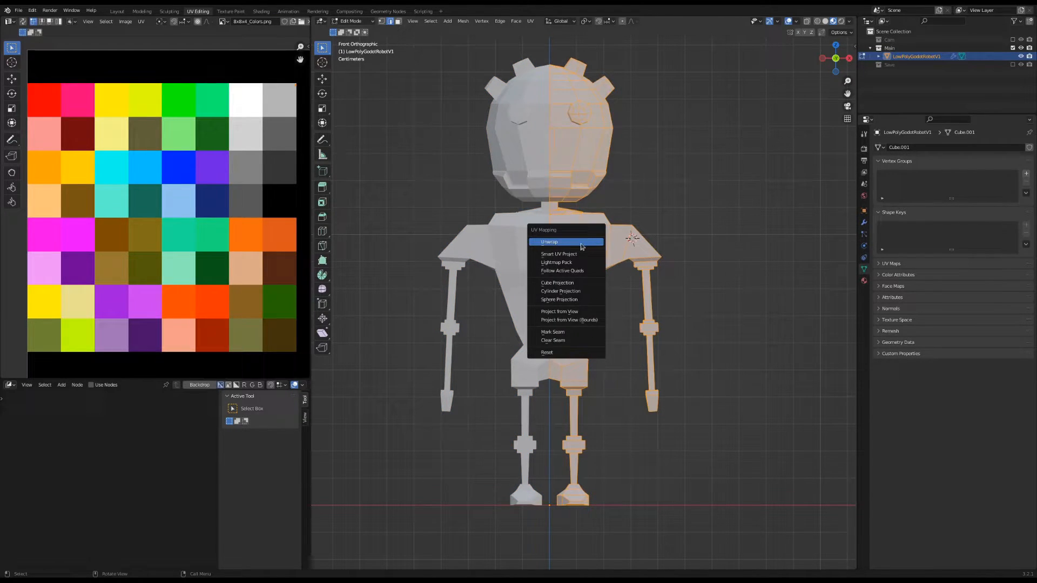
Unwrap the robot's faces onto the blue palette square and view it from the front.
click(549, 241)
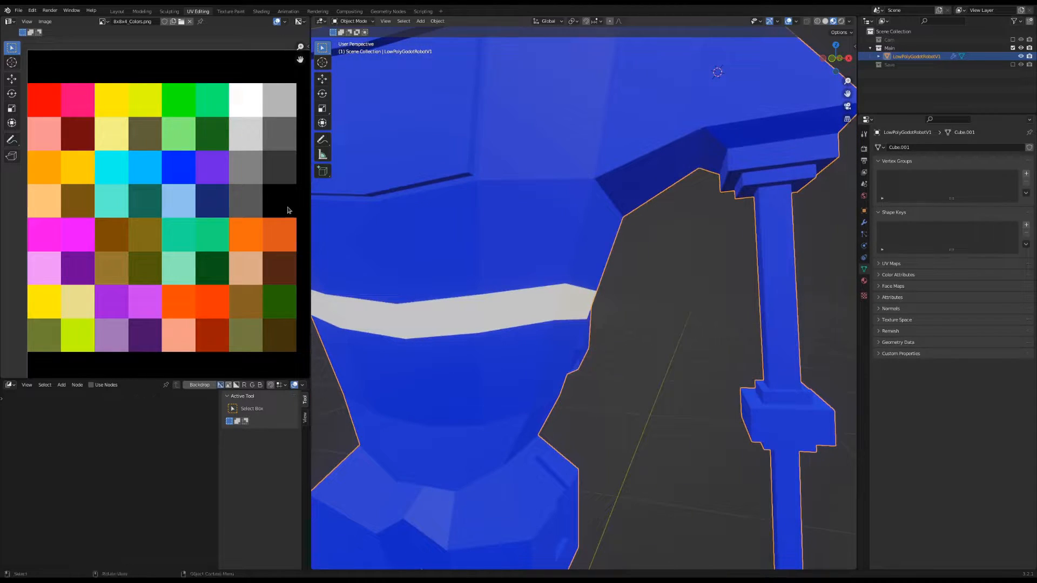
key(KP_1)
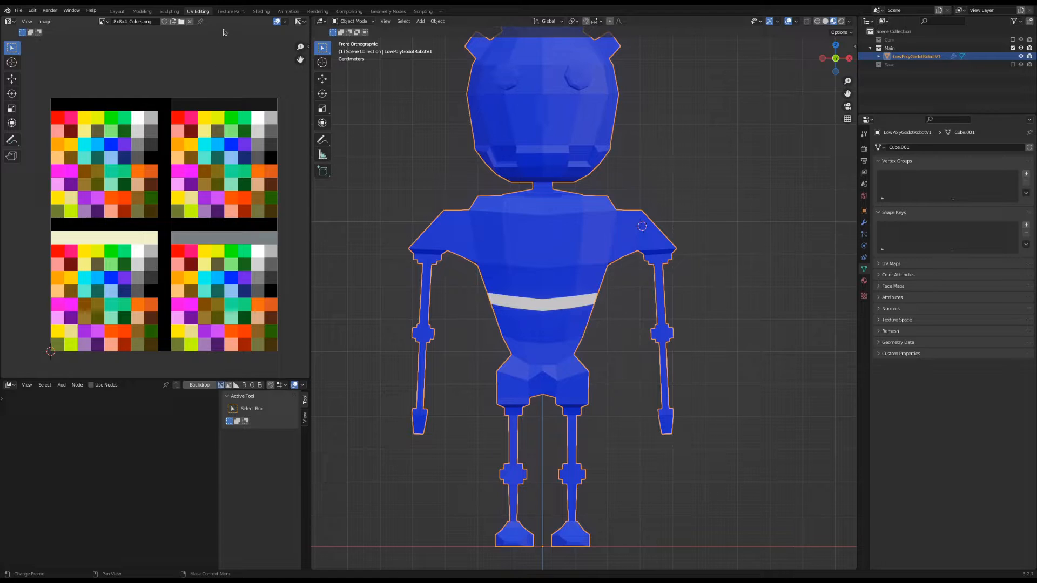
Preview the metallic and emission texture images in the robot's material nodes.
click(261, 11)
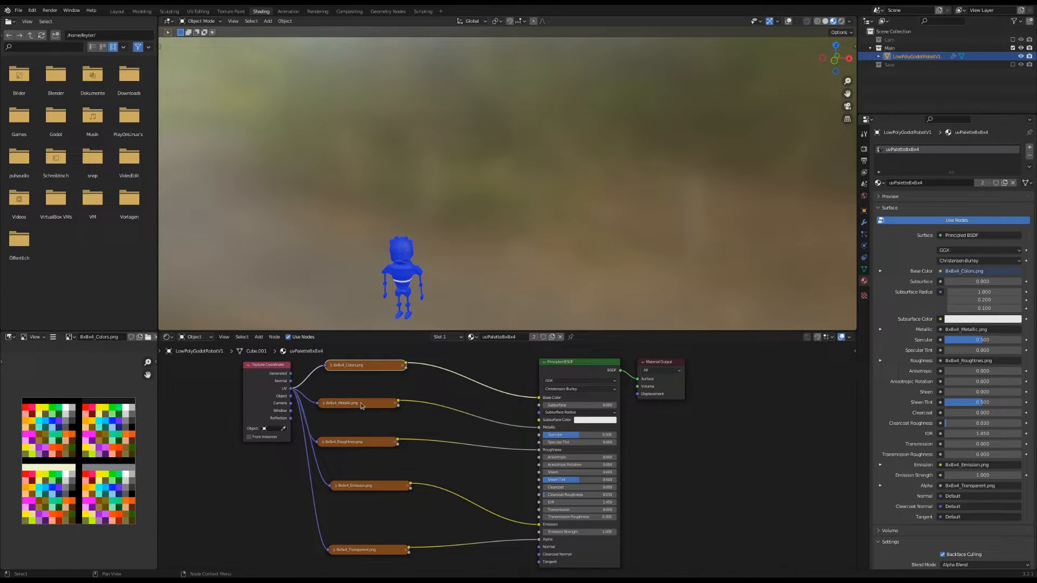
click(358, 403)
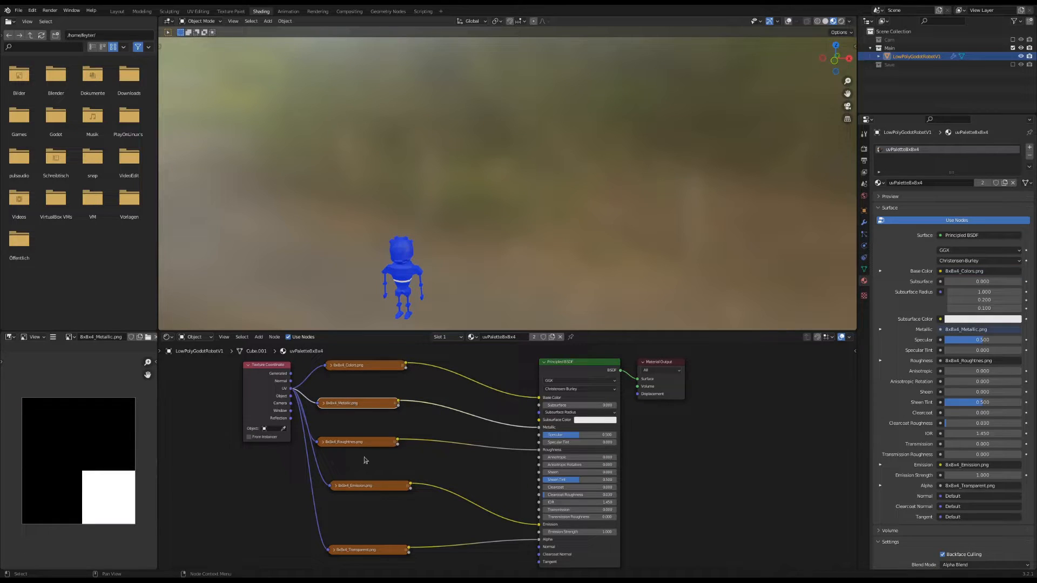
click(369, 485)
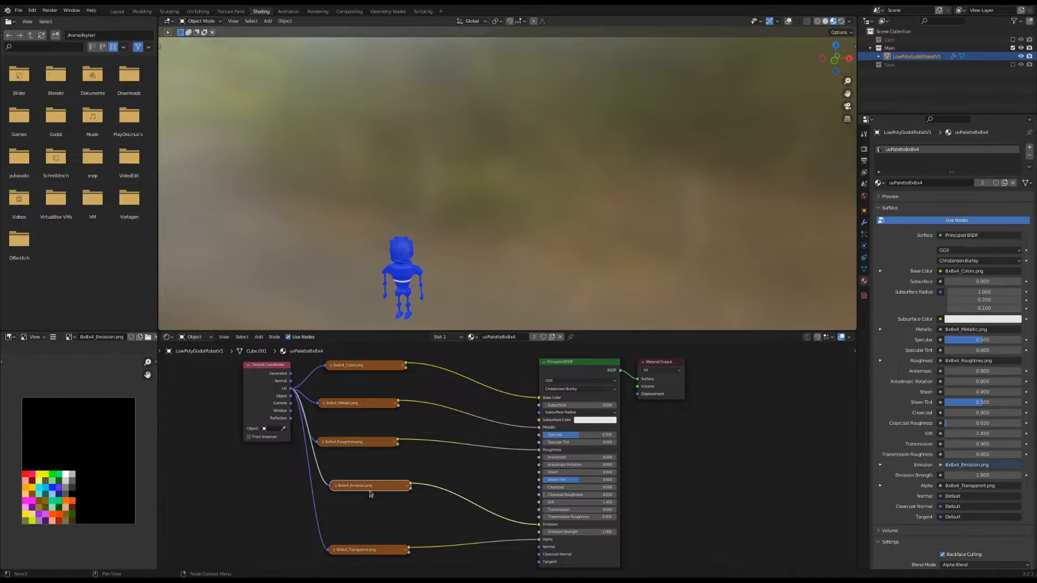
click(197, 11)
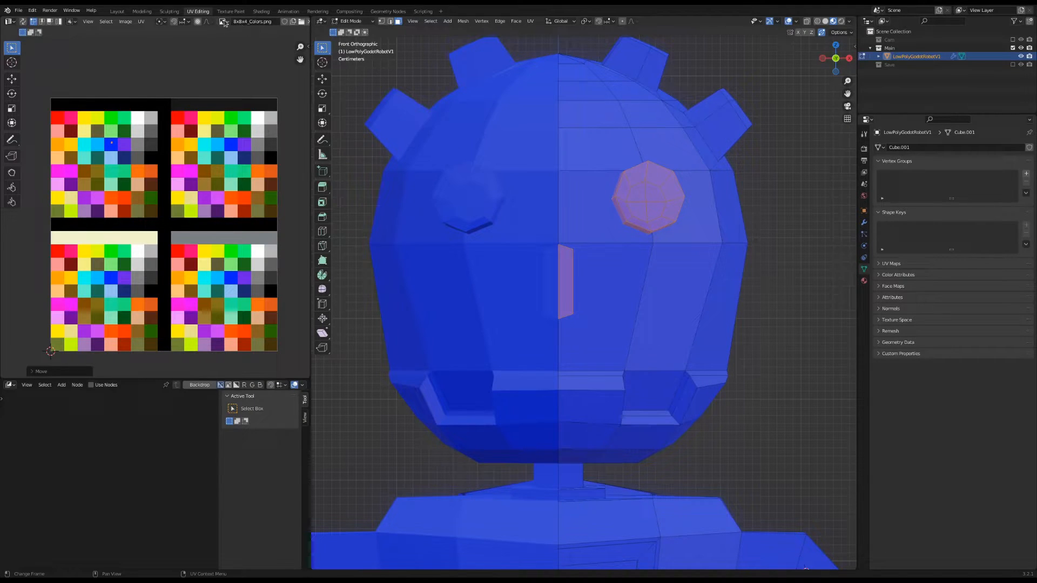
Place the eye, mouth, chest and limb UVs onto white, dark and grey palette colours.
click(223, 22)
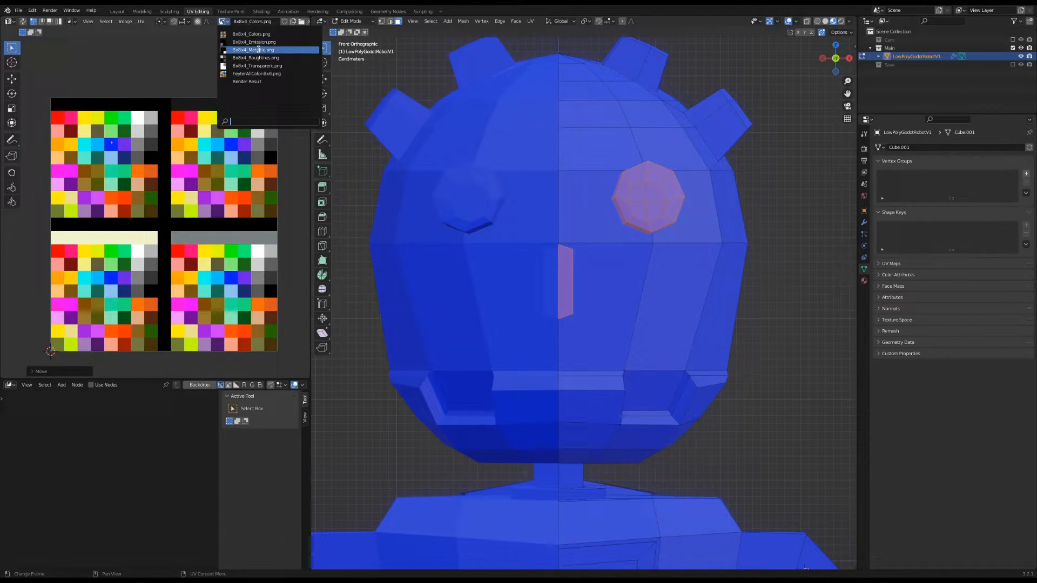
click(253, 50)
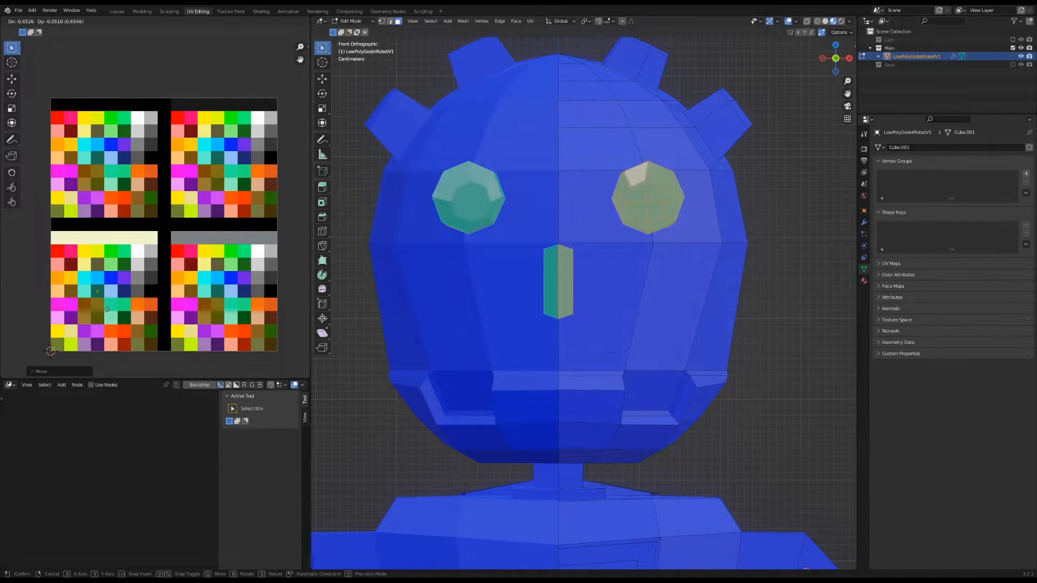
click(261, 11)
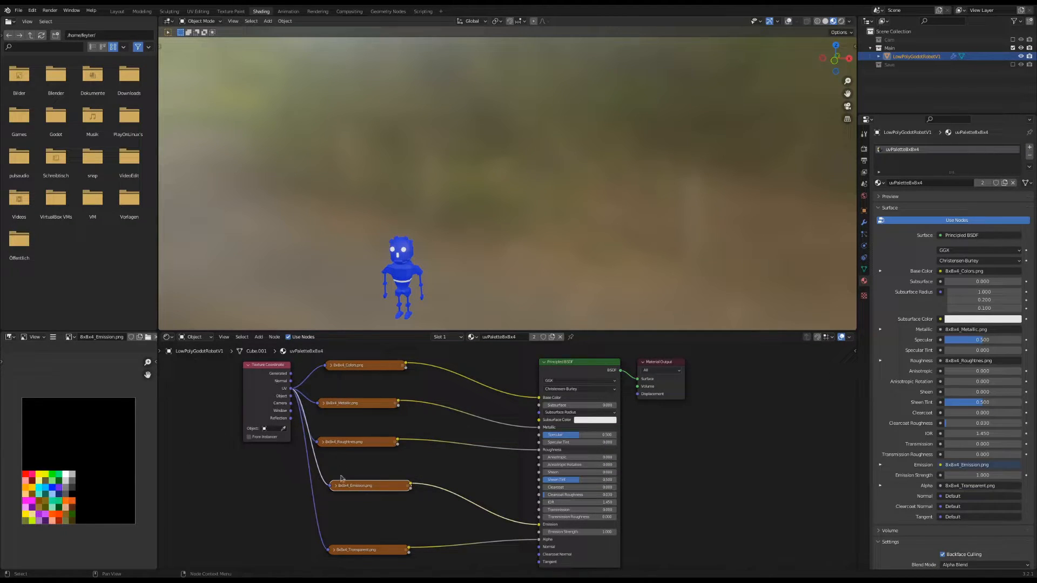
click(117, 11)
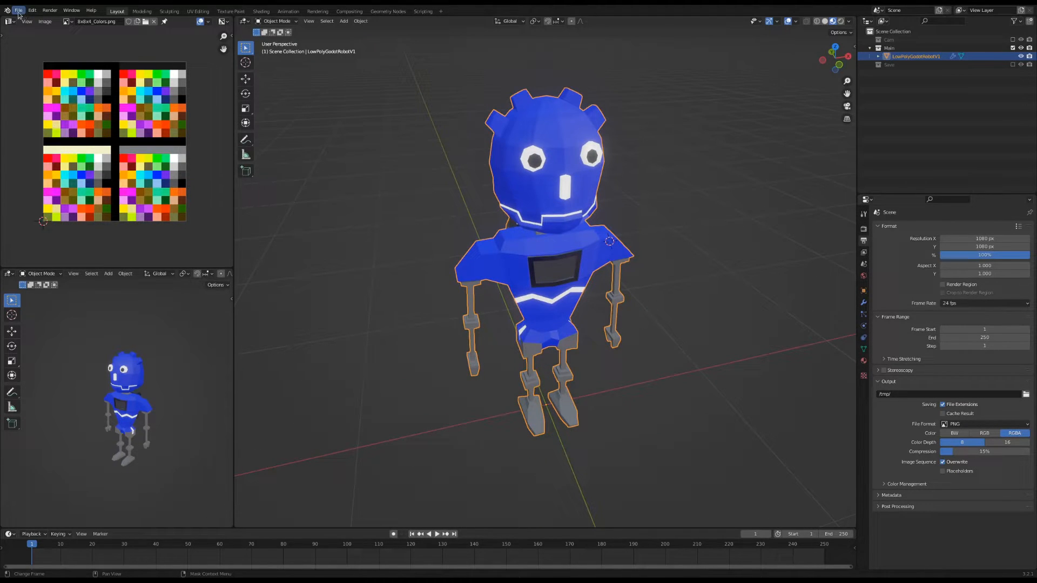
Export the robot as LowPolyGodotV2.glb, limited to selected objects, into the GodotRobot folder.
click(18, 10)
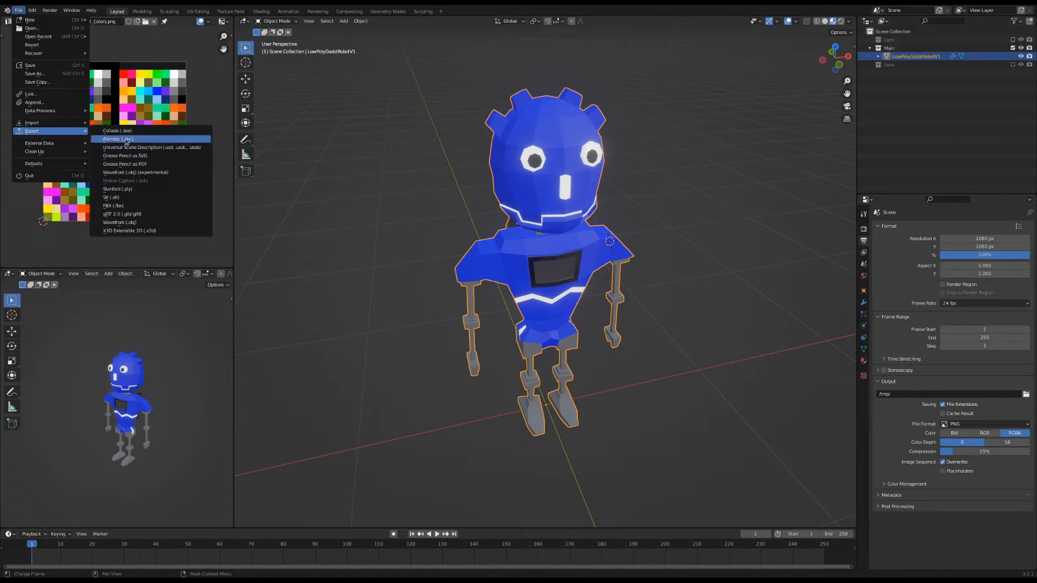
click(122, 212)
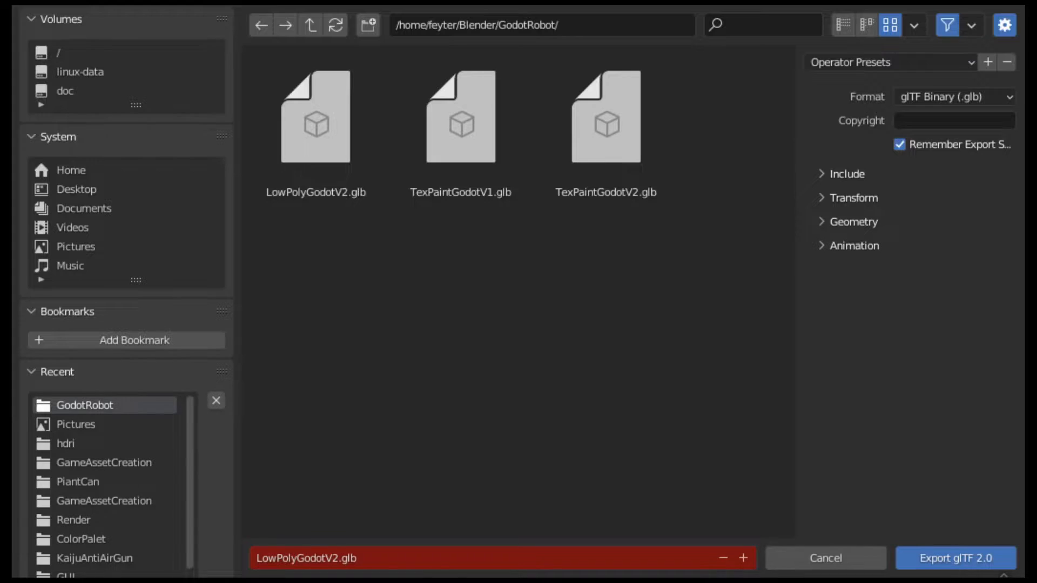
click(845, 174)
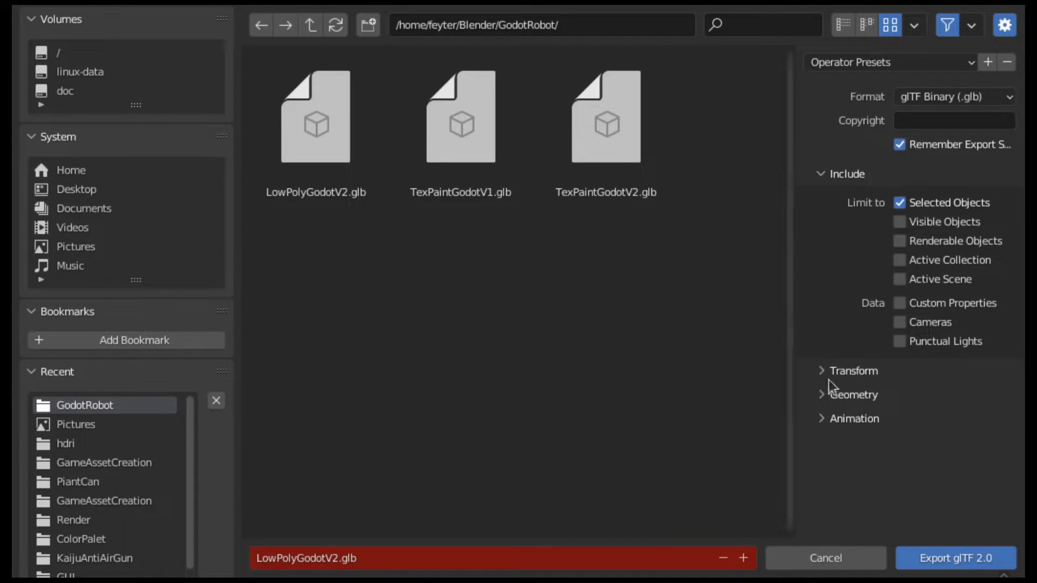
click(853, 396)
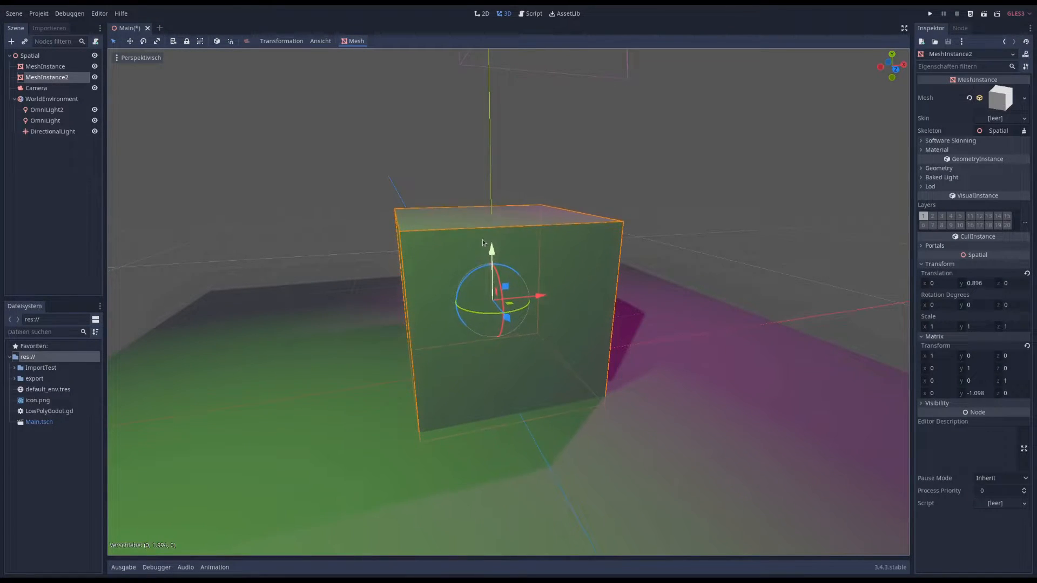
Save the imported .glb as a LowPolyGodot scene and instance it into the Main scene.
double_click(46, 378)
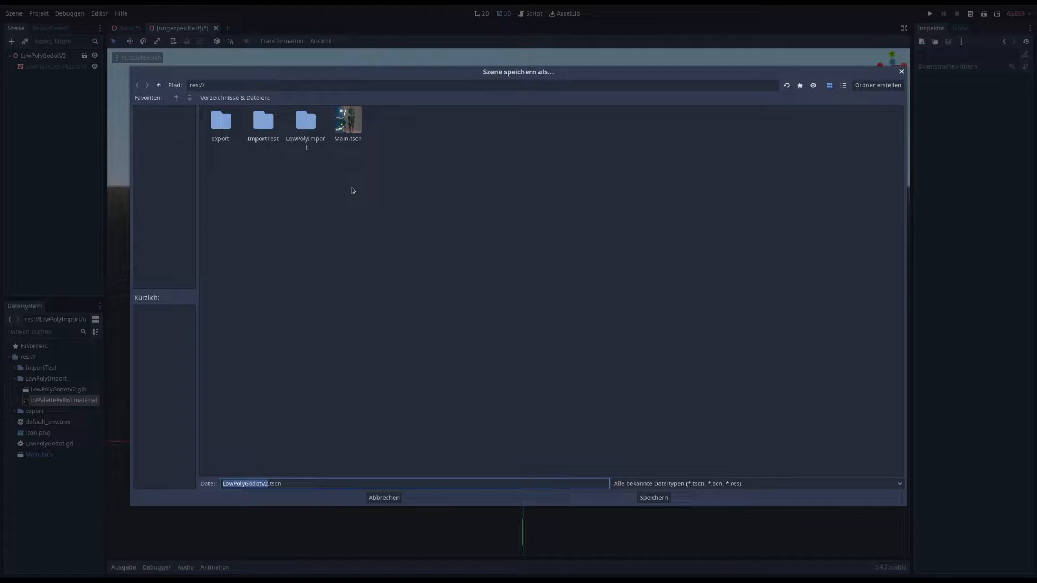
click(652, 497)
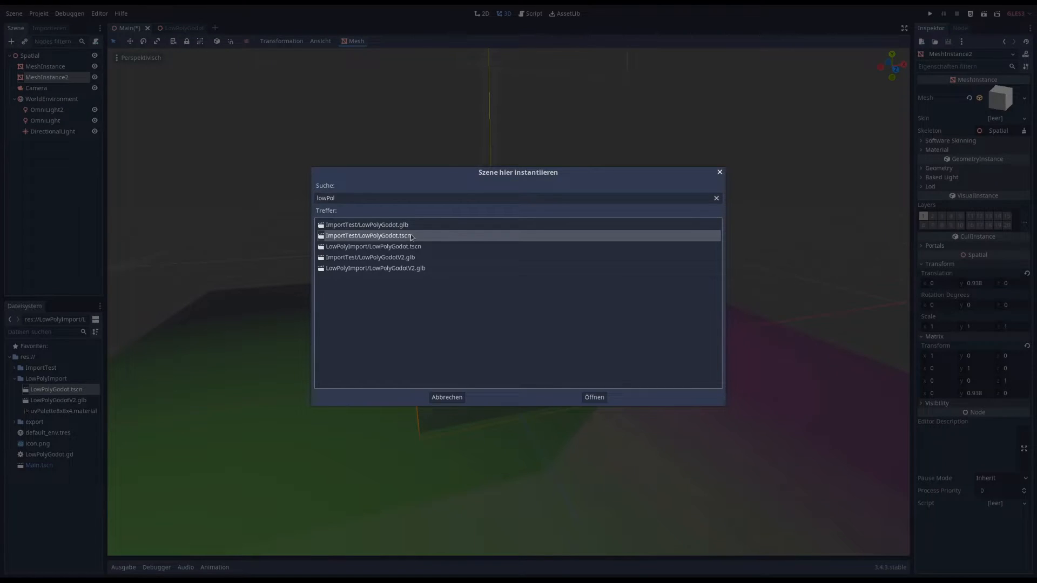
click(593, 396)
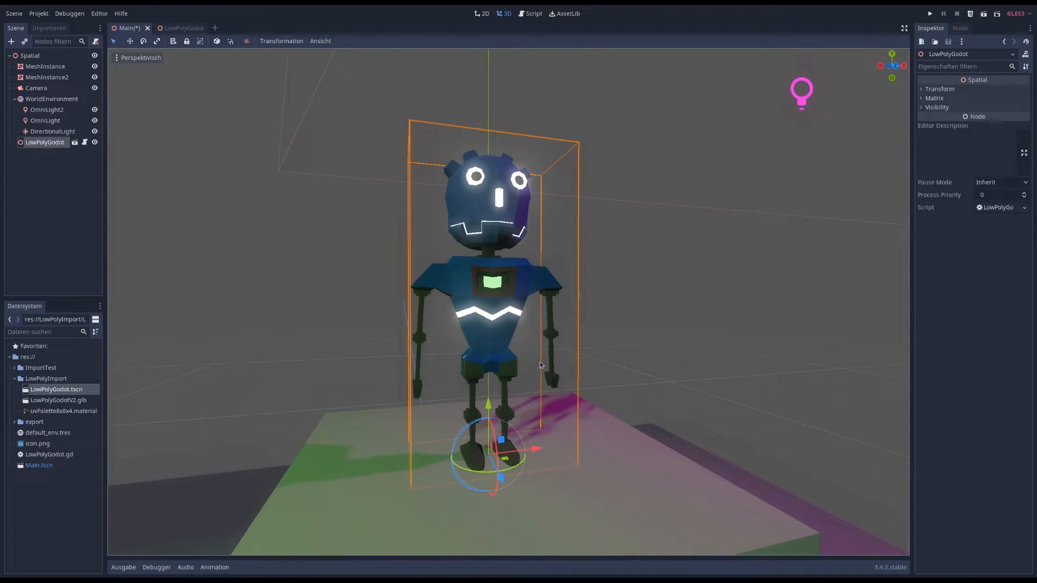
mouse_move(695, 214)
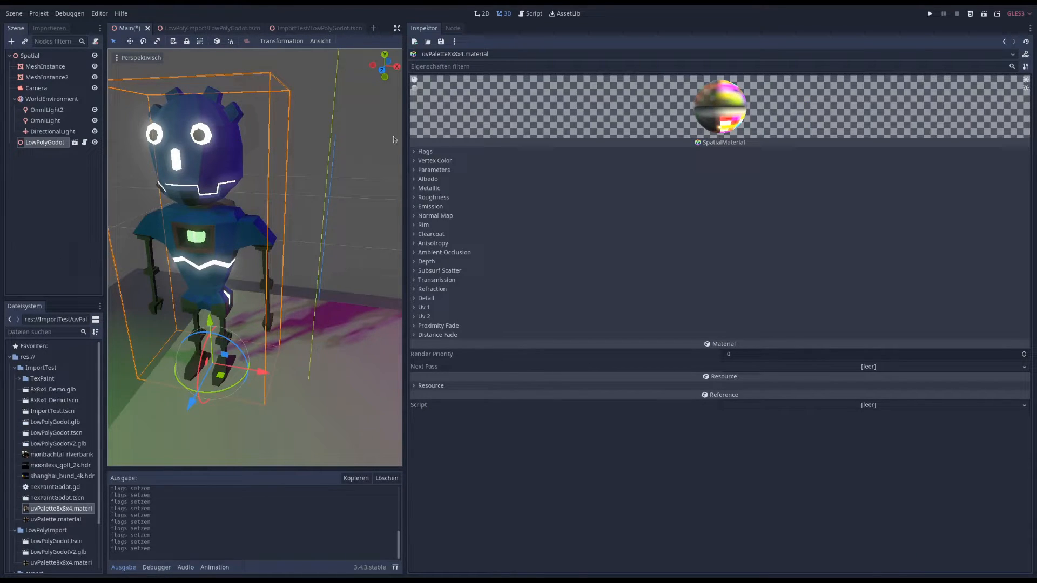
Turn off the Filter flag on the uvPalette8x8x4 material's albedo and metallic textures.
click(428, 178)
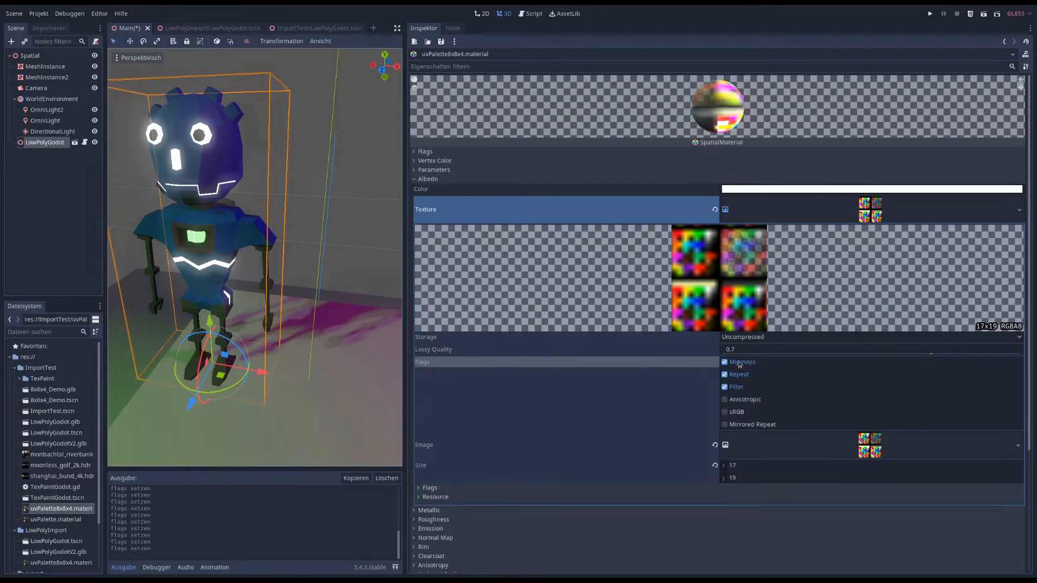
click(724, 387)
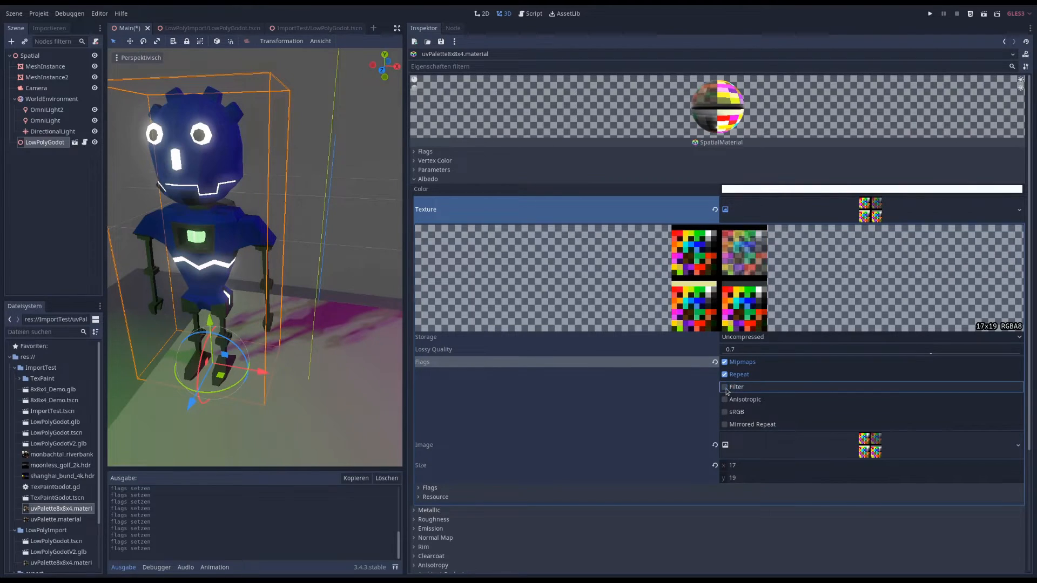
click(415, 178)
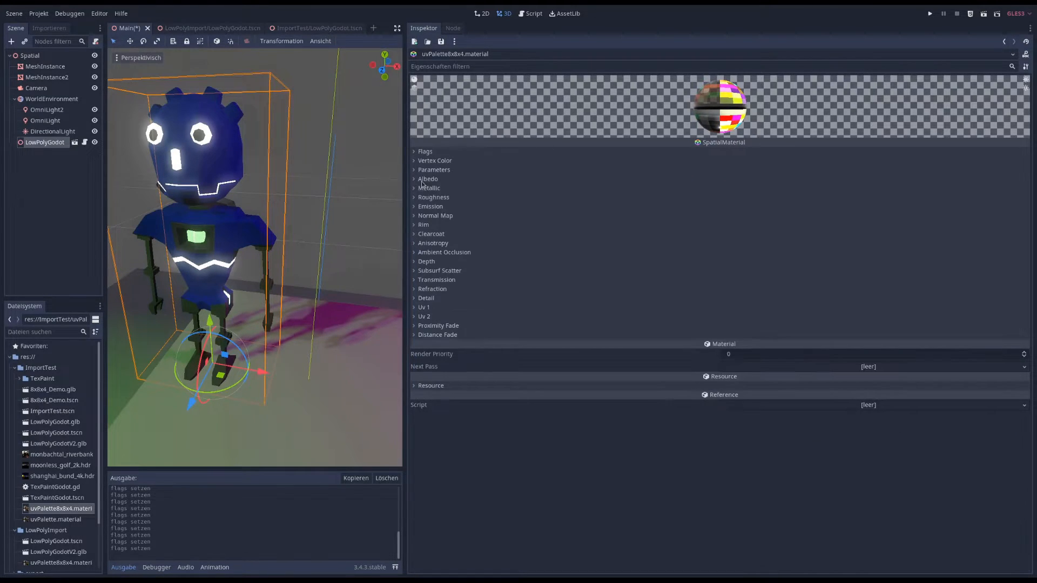
click(429, 187)
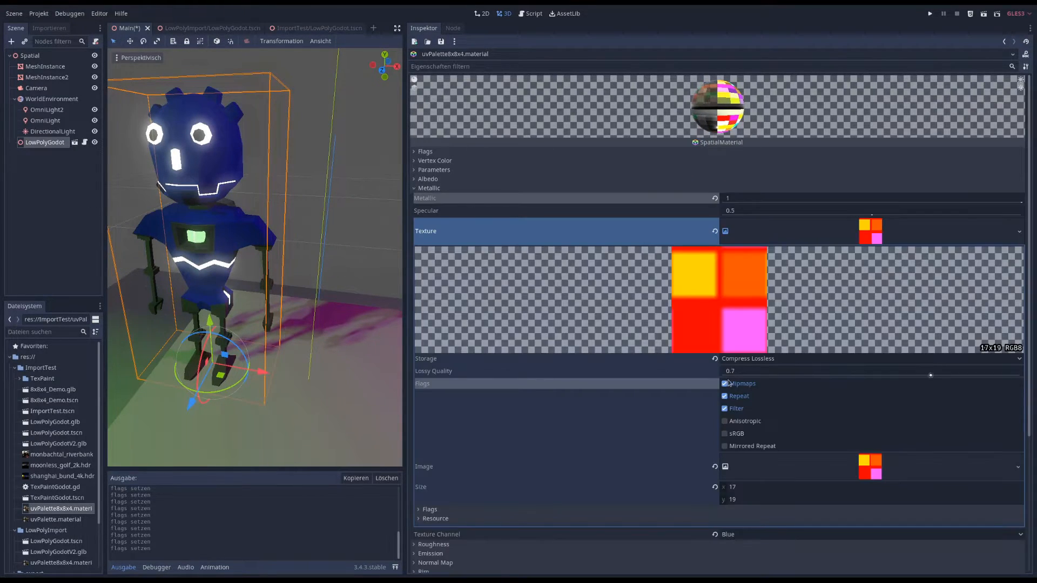
click(724, 408)
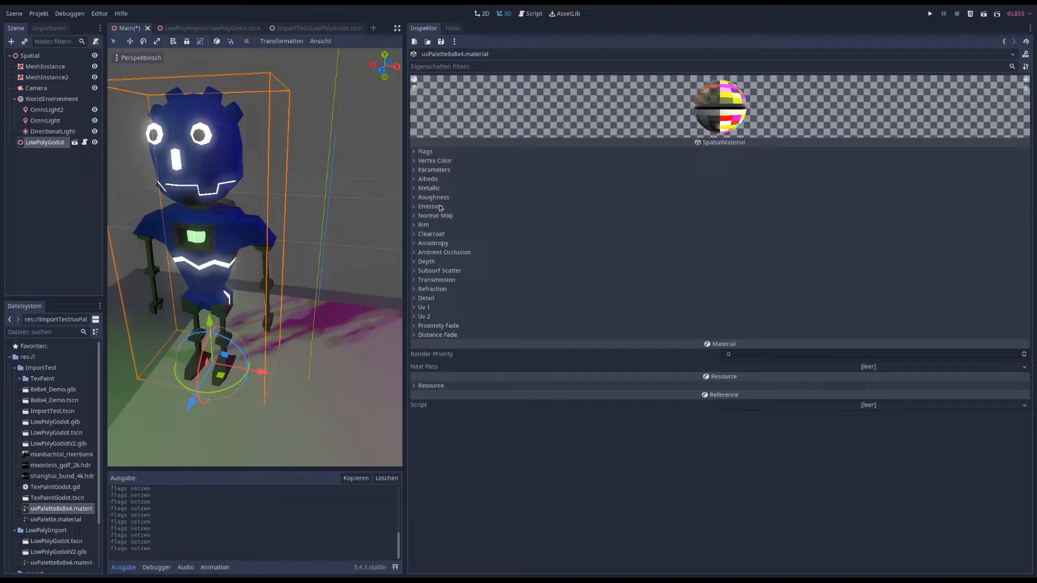
Set the material's emission energy to about 2.93.
click(430, 206)
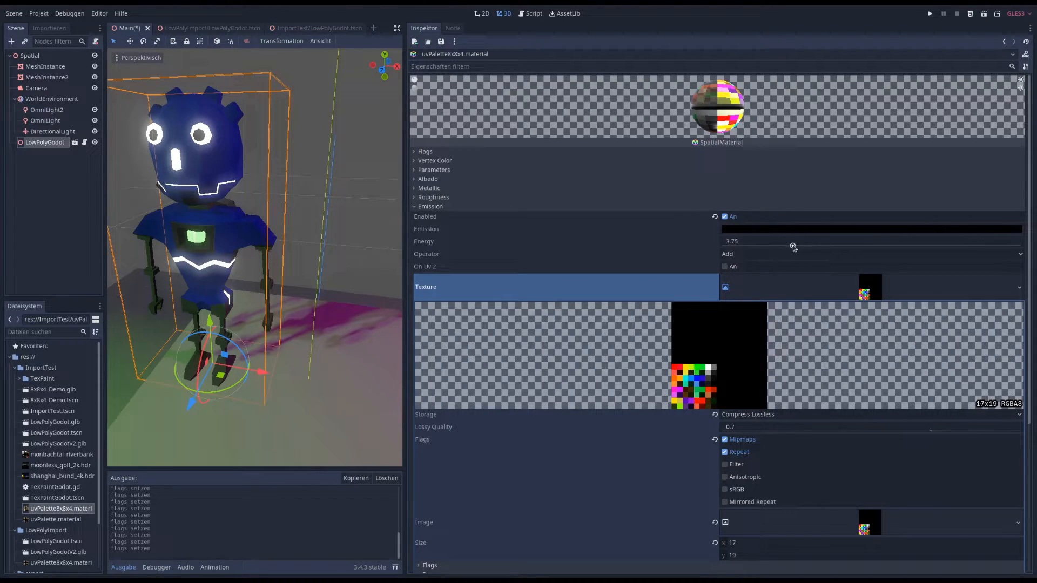
drag(793, 247, 760, 246)
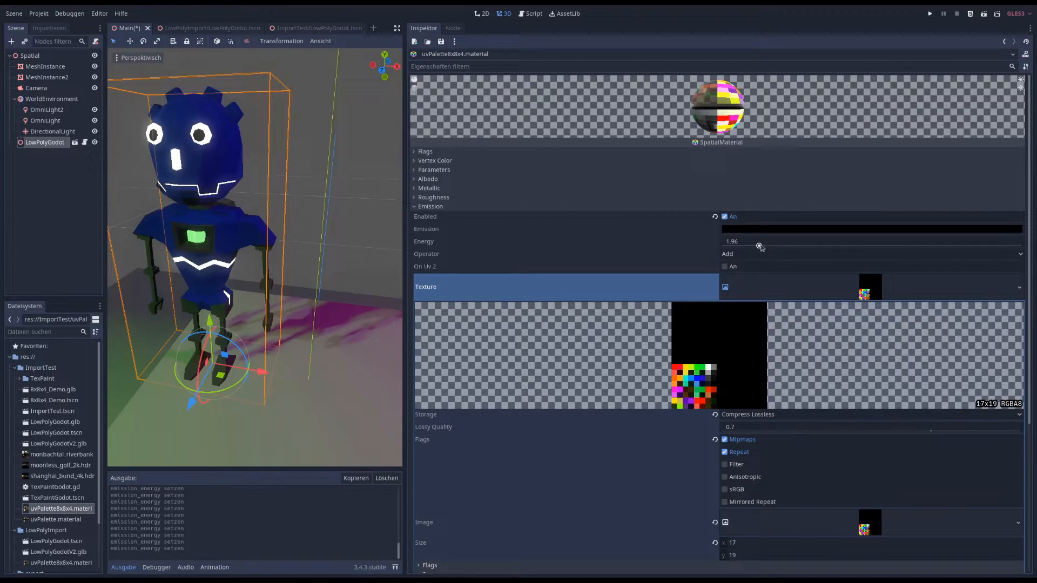
drag(761, 246, 777, 246)
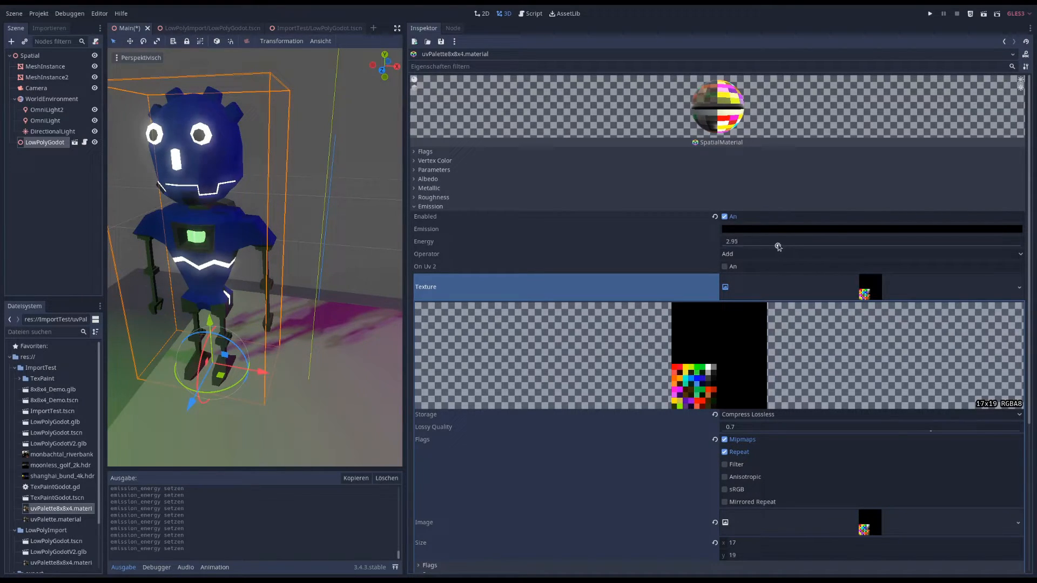
drag(779, 246, 788, 241)
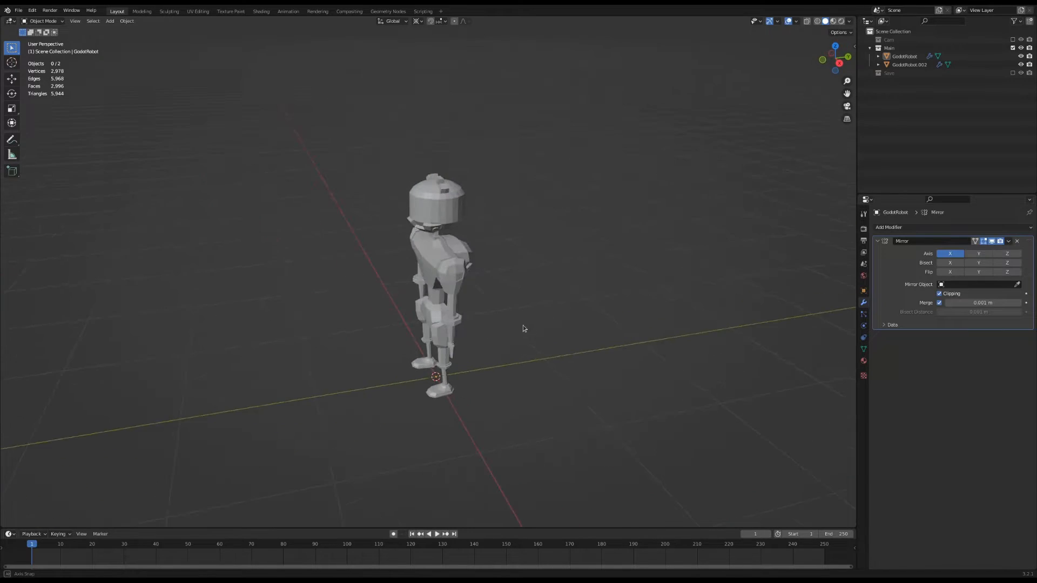
Apply Shade Smooth to the robot so it renders without faceting.
drag(523, 329, 548, 301)
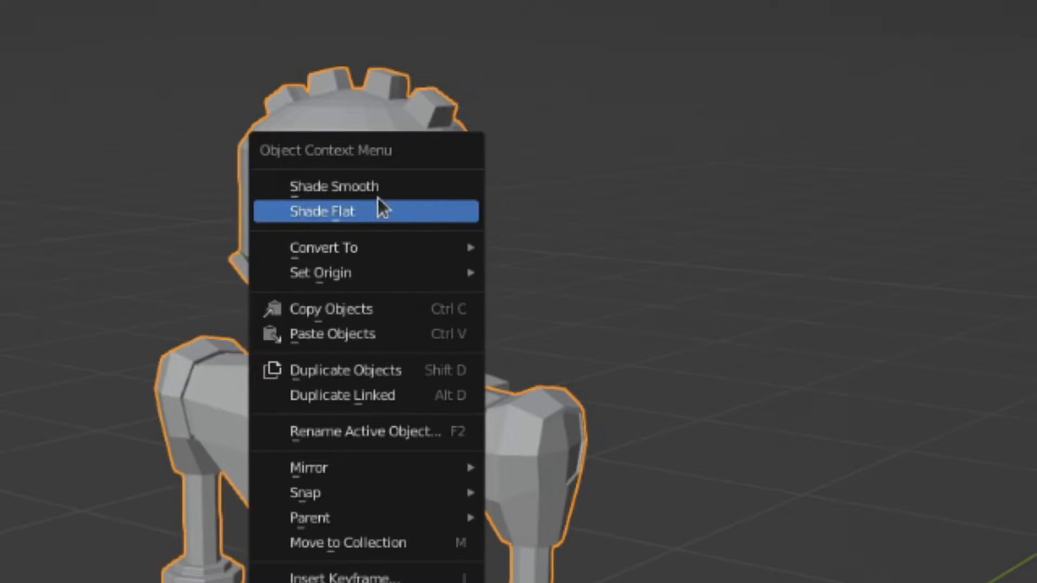
click(322, 211)
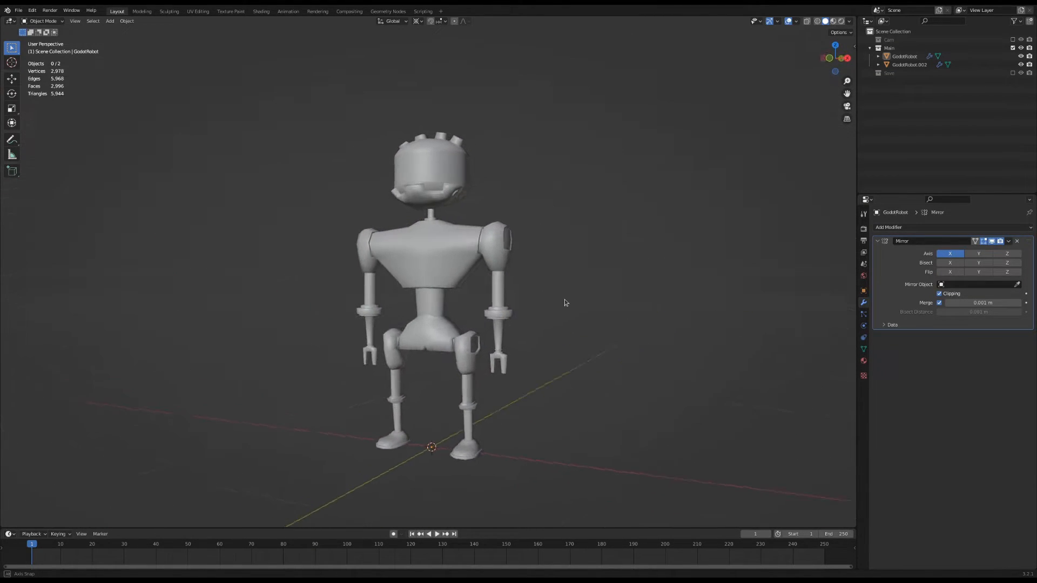
click(230, 10)
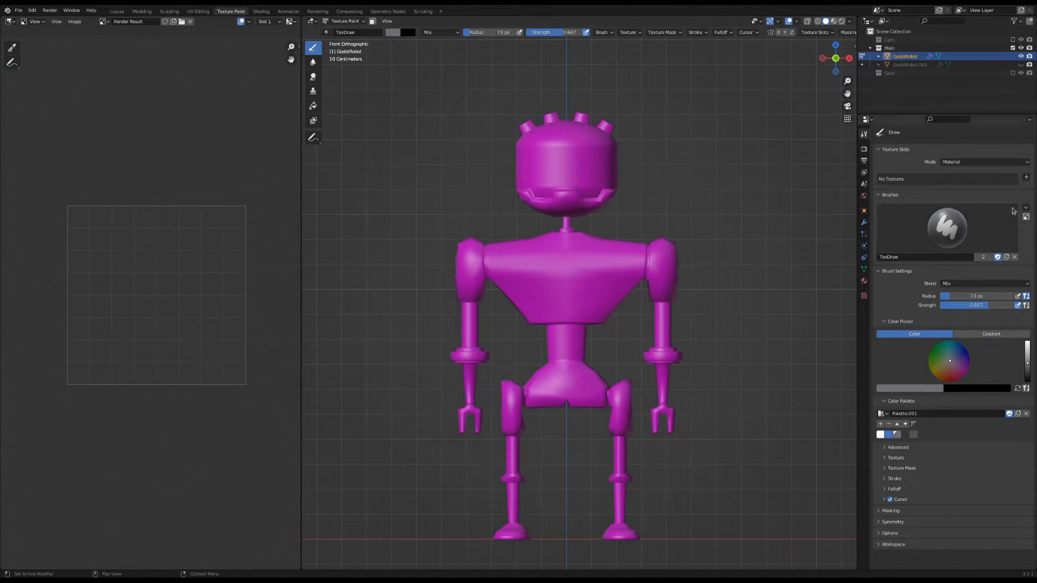
Add a blank Base Color paint texture slot to the robot's material.
click(1026, 179)
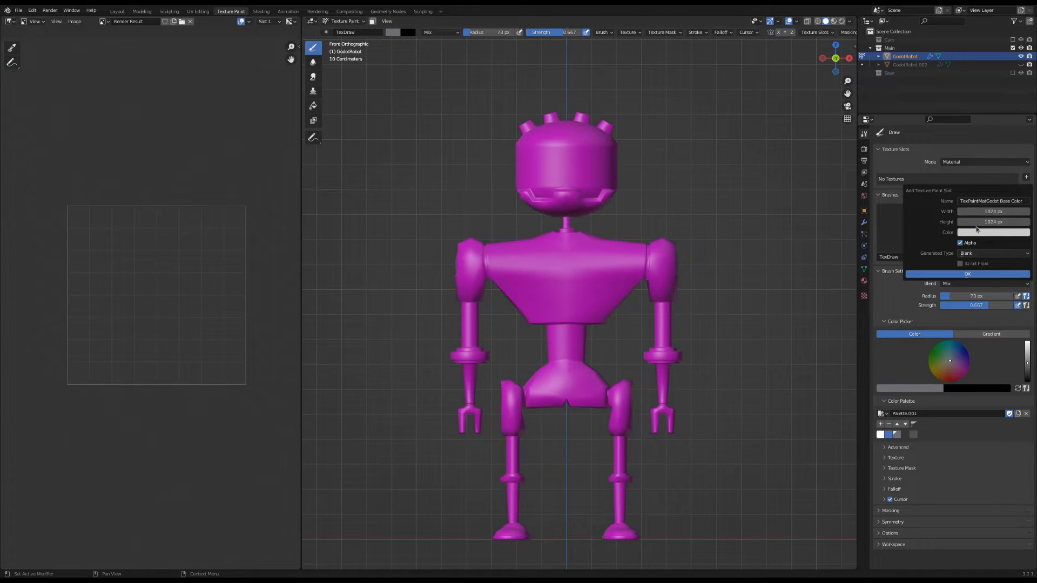
click(966, 274)
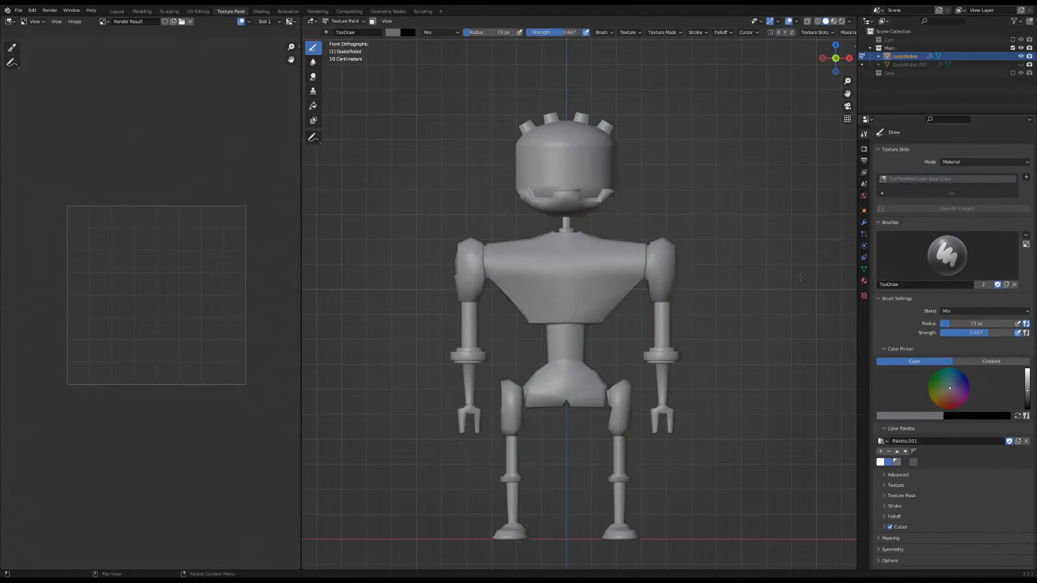
click(314, 106)
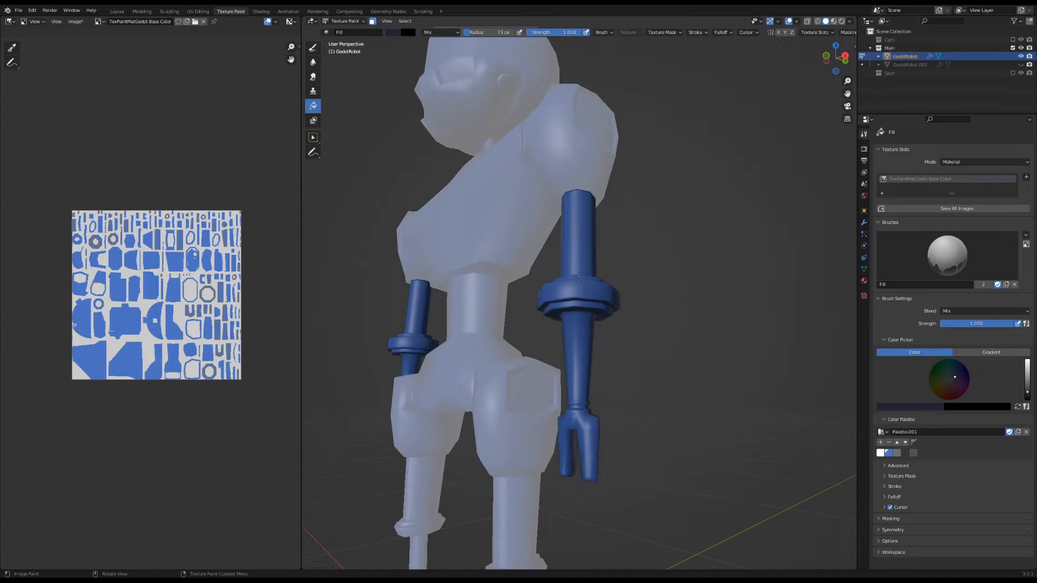
Fill the robot's arm parts with blue in the base color texture.
drag(576, 278, 689, 361)
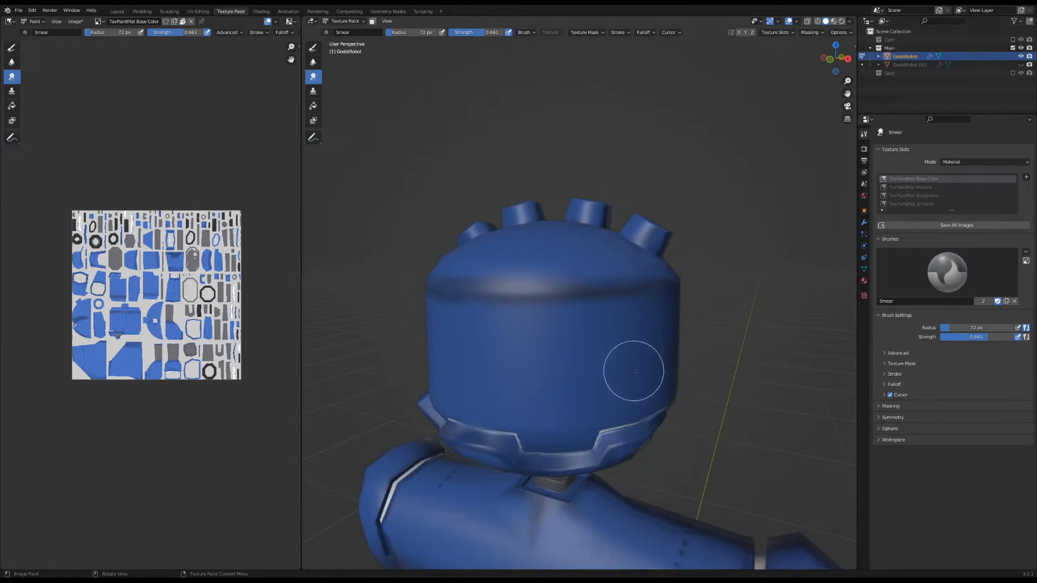
click(260, 11)
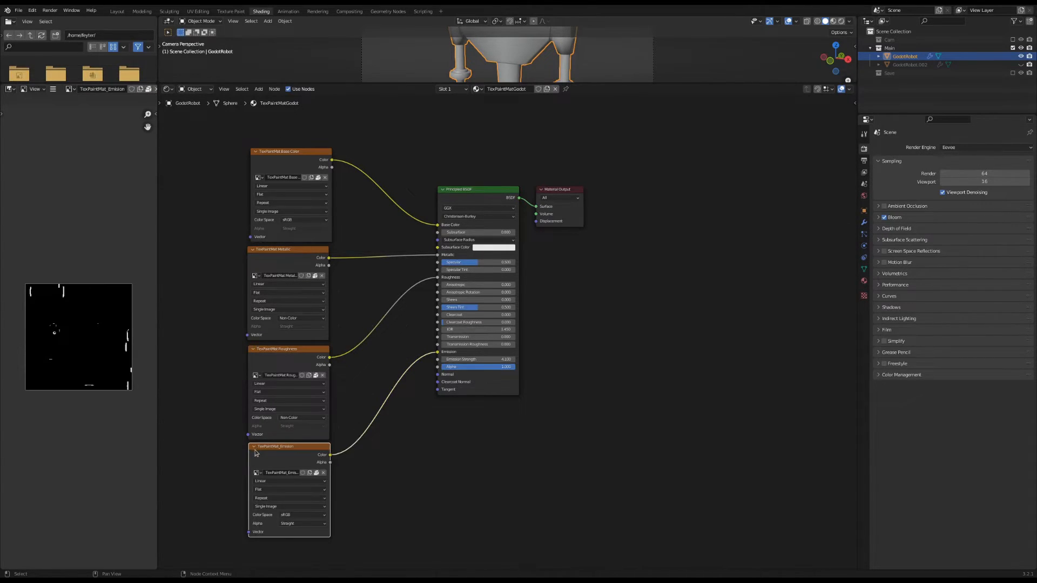
Create a new blank image named color_detail on an Image Texture node and mix it over the base color.
click(230, 10)
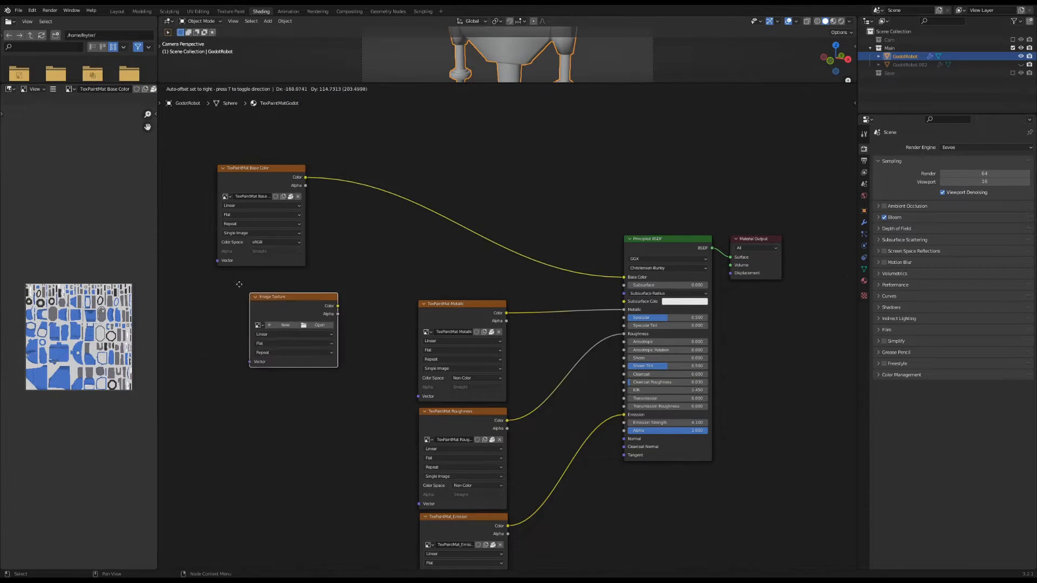
click(285, 325)
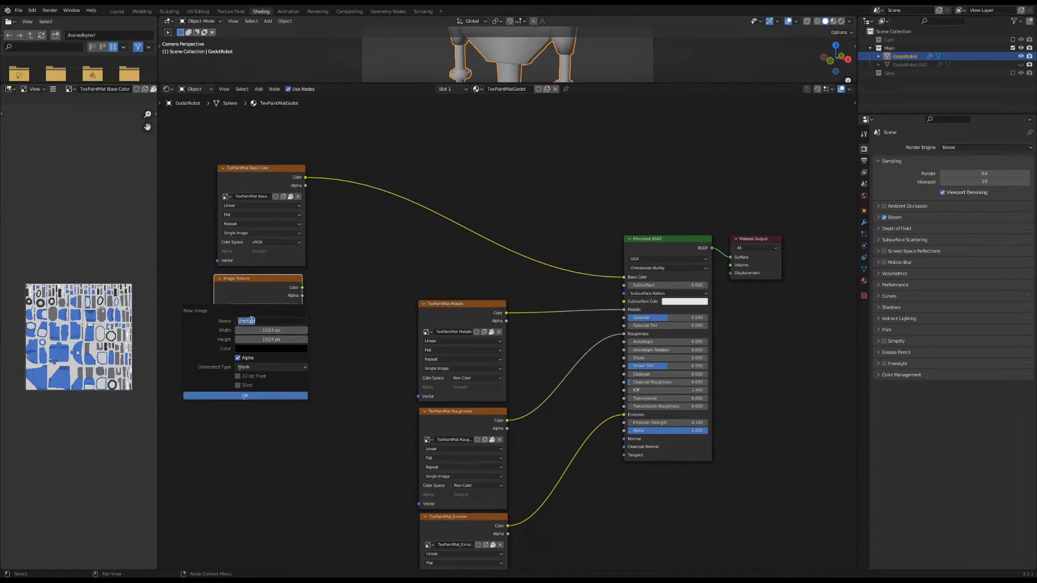
text(color_detail)
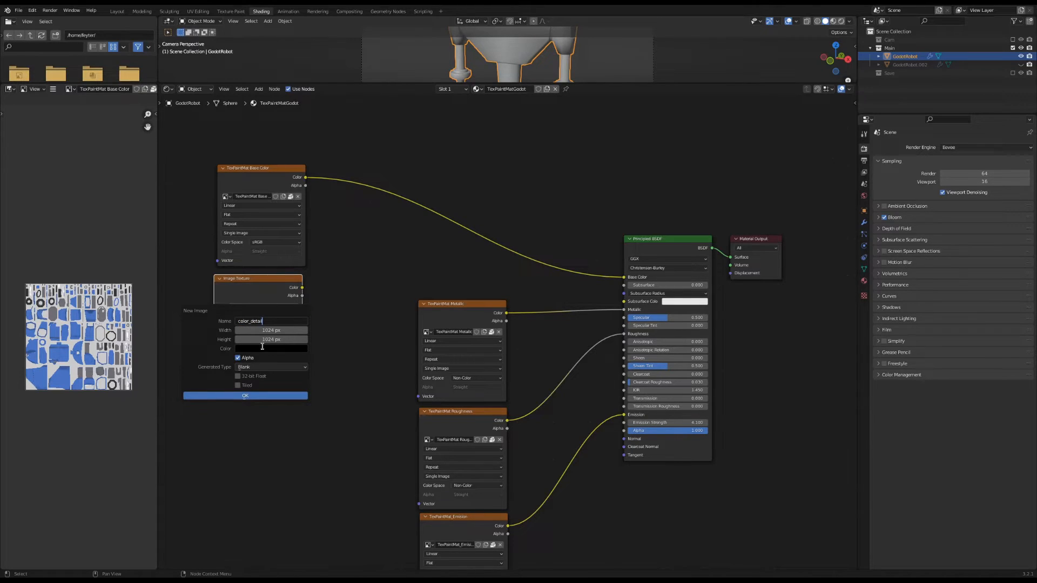
click(270, 349)
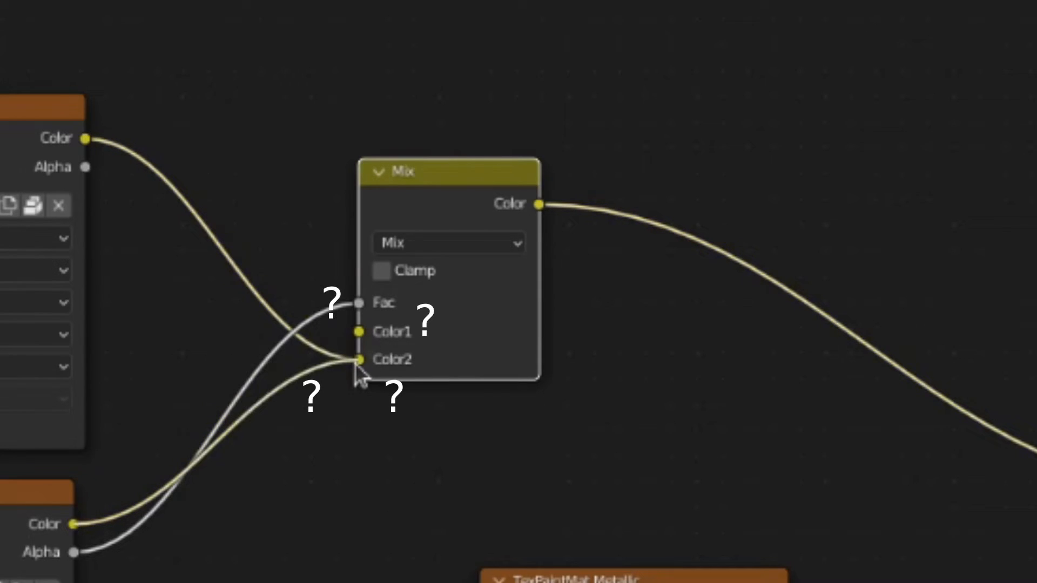
click(231, 10)
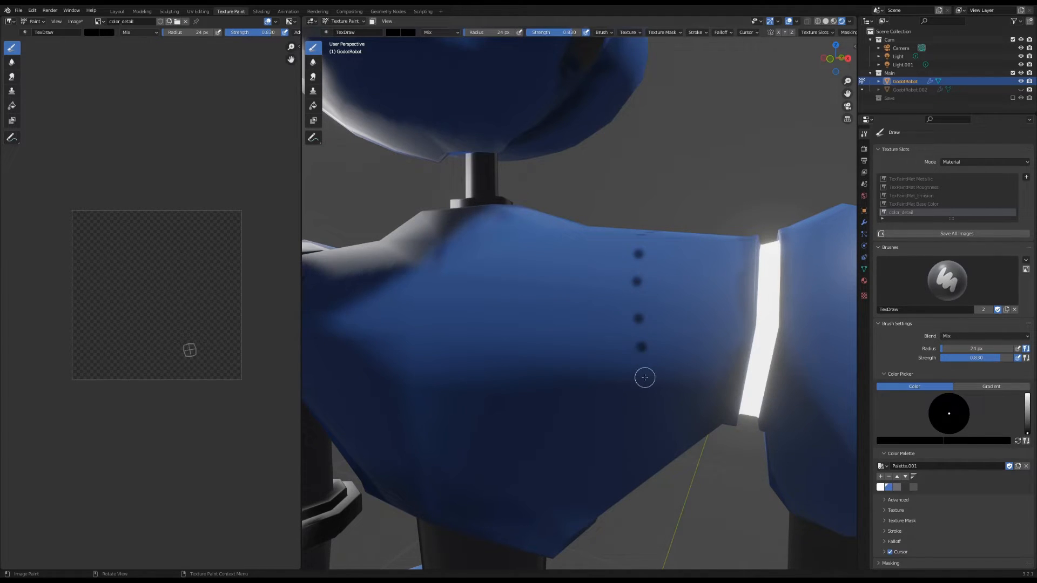
Dab rows of dark rivet dots across the robot's chest in the color_detail texture.
click(260, 10)
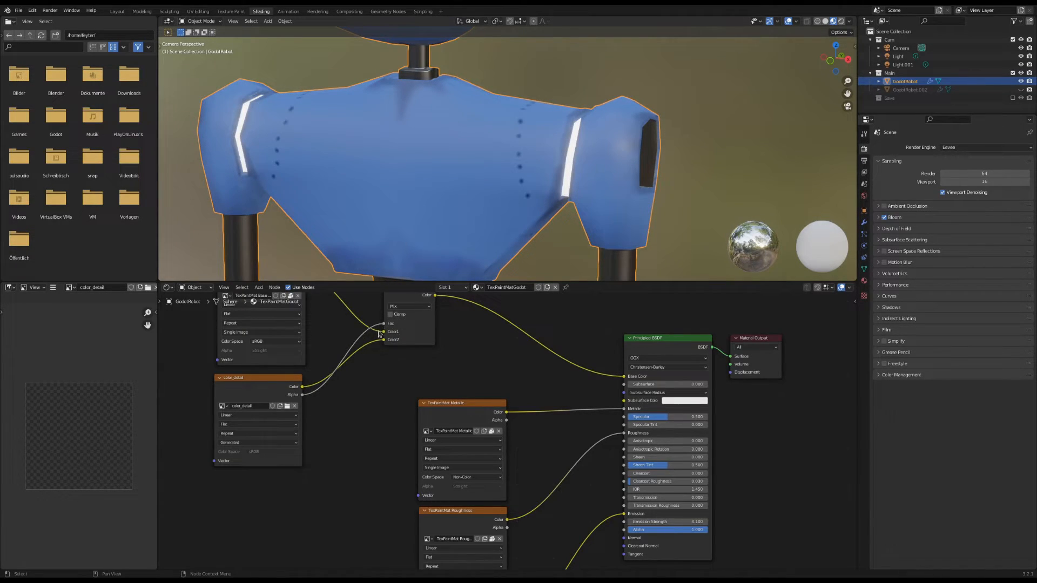
scroll(down, 3)
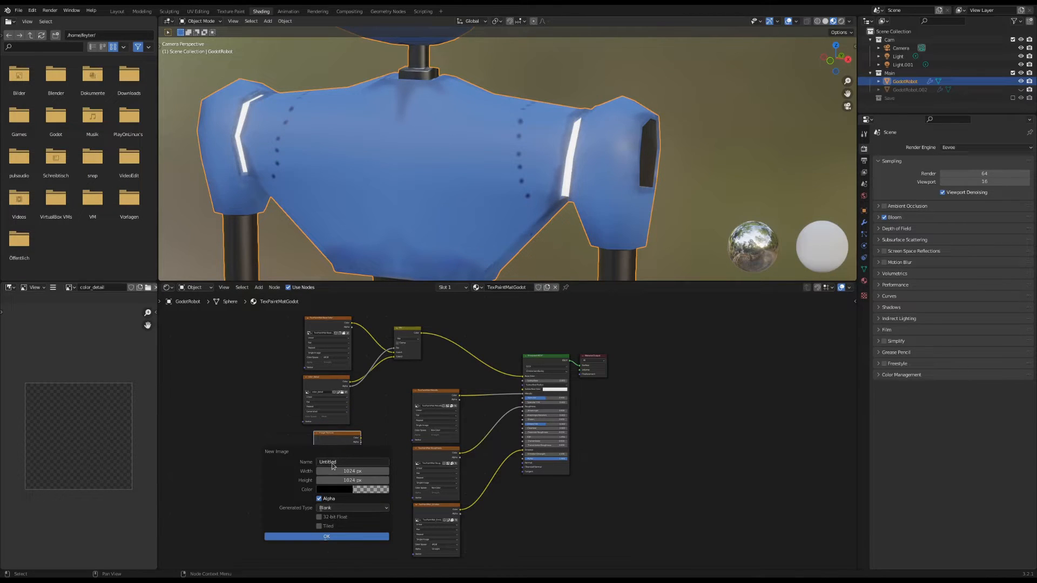
Set up a new blank bake target image and switch the render engine to Cycles.
click(327, 537)
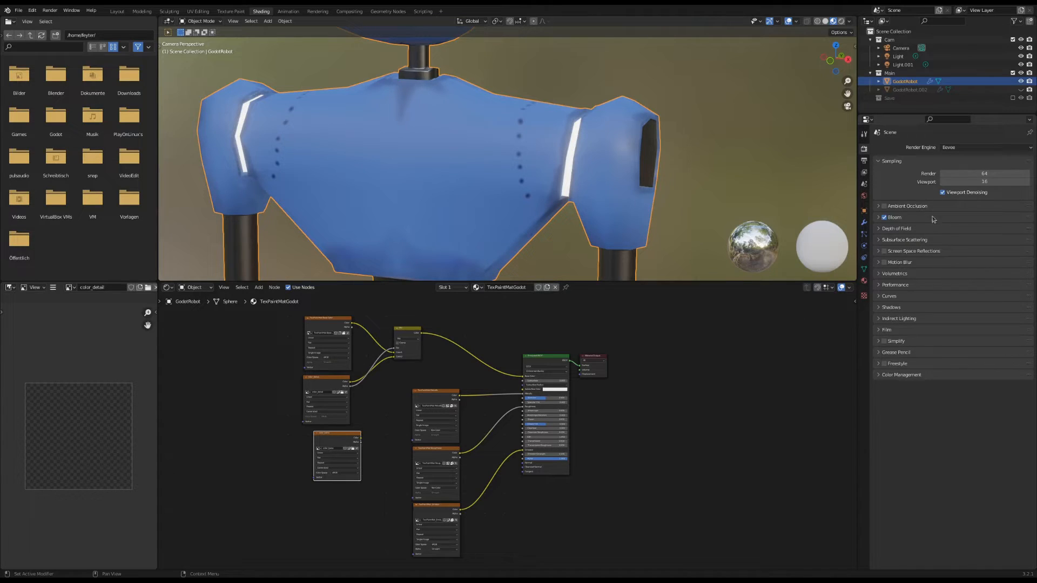
mouse_move(900, 320)
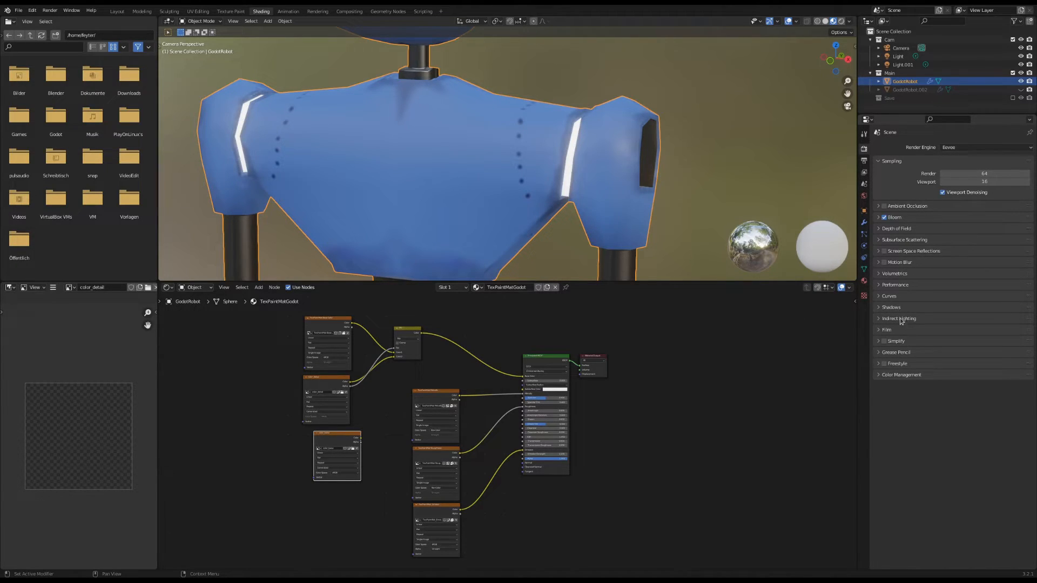
click(983, 147)
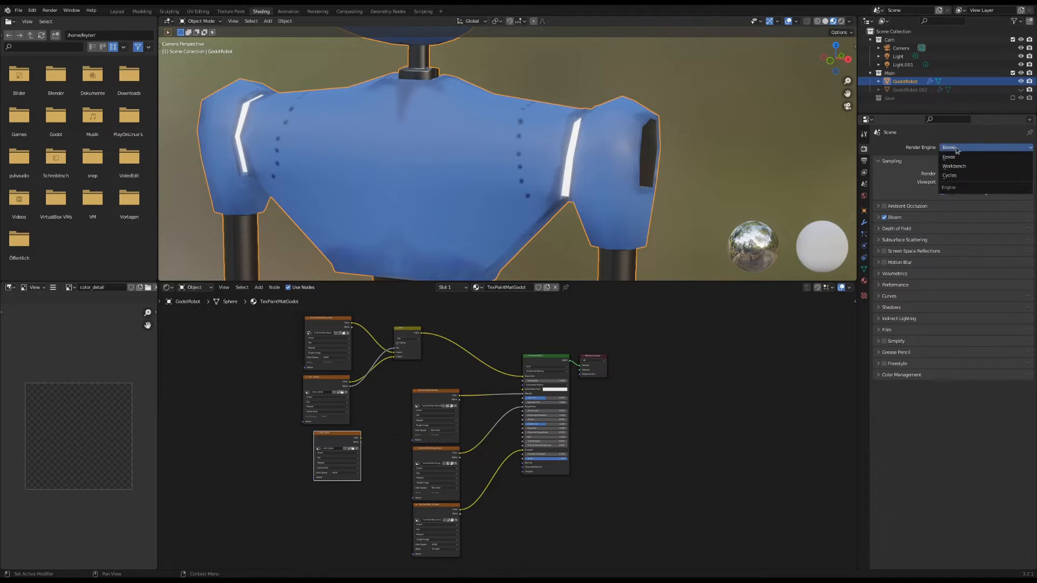
click(950, 175)
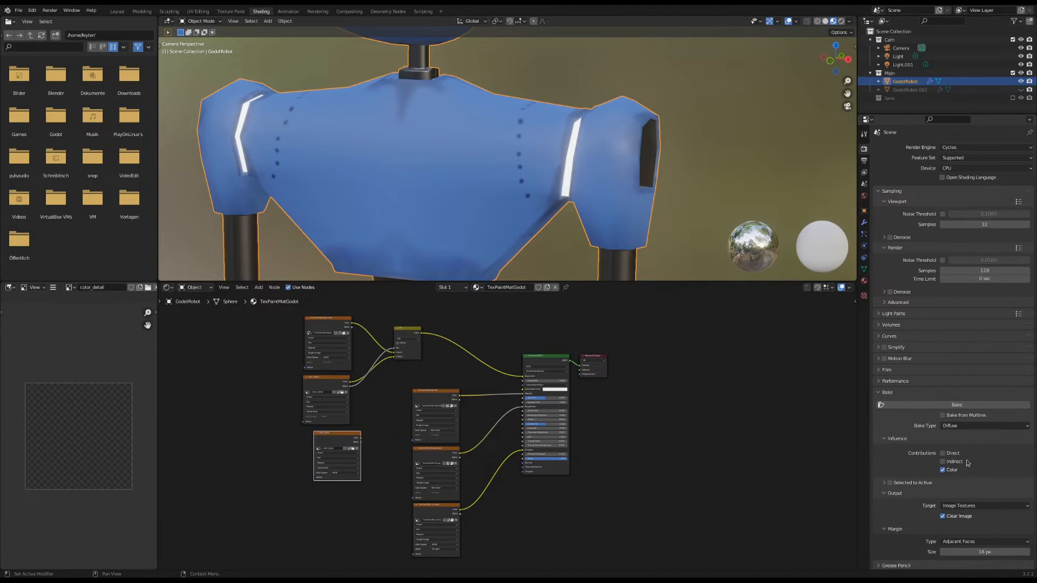
Bake the Diffuse pass with only Color contributions into the color_bake image.
click(956, 404)
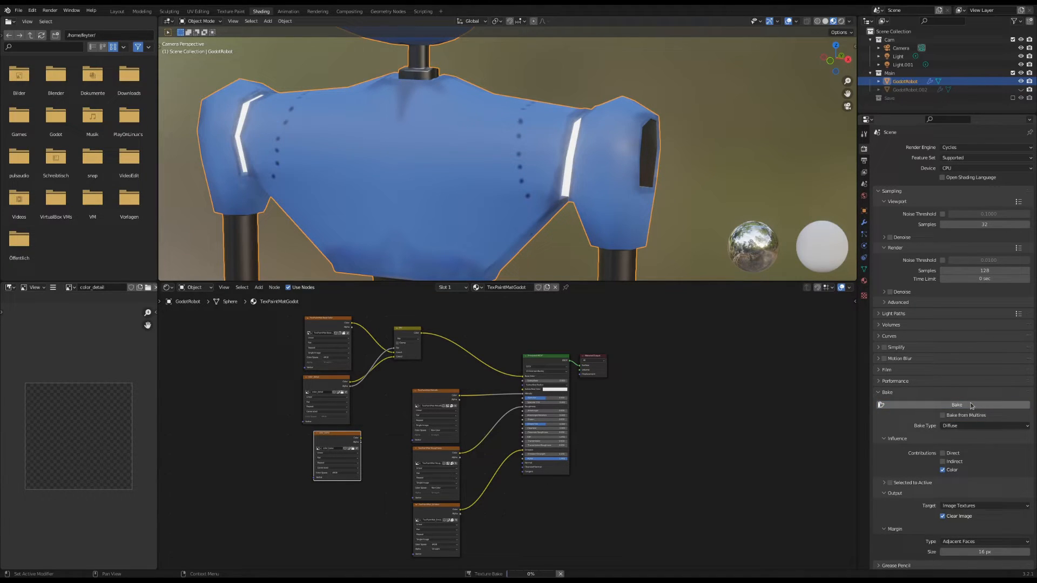
click(956, 405)
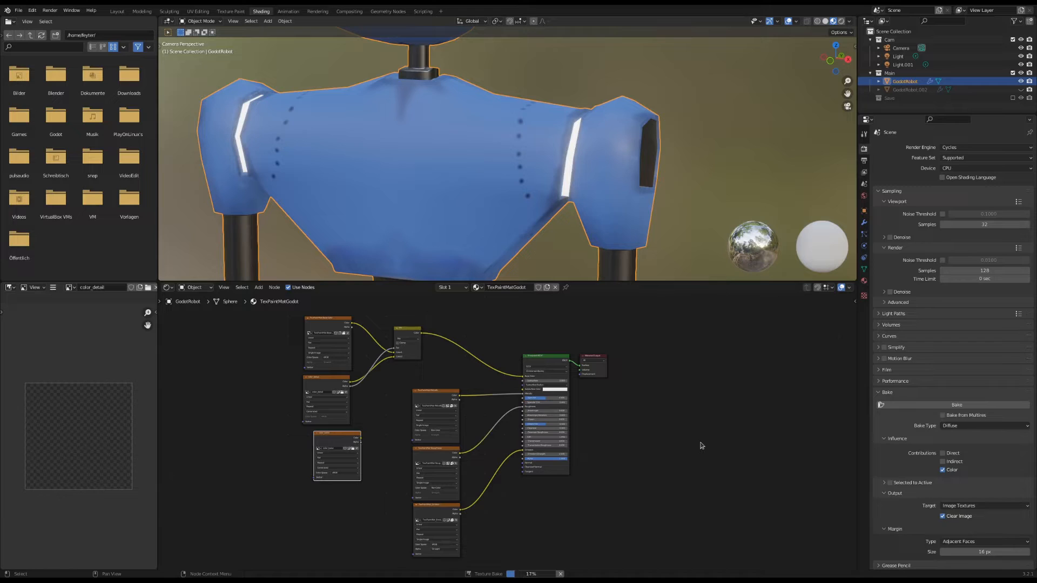
click(231, 11)
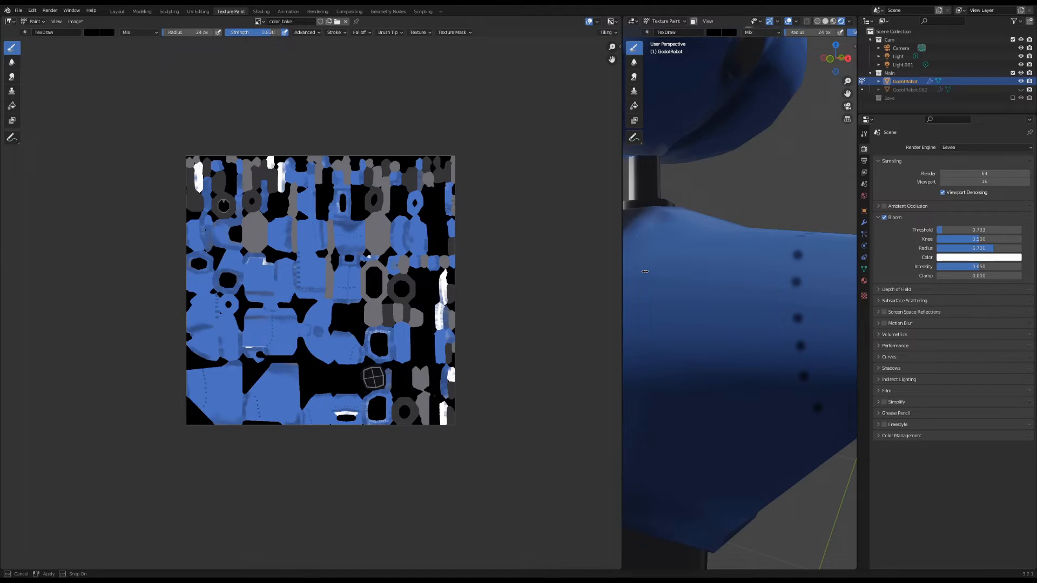
View the baked color image, then select the backpack piece to see its layered shader nodes.
click(260, 11)
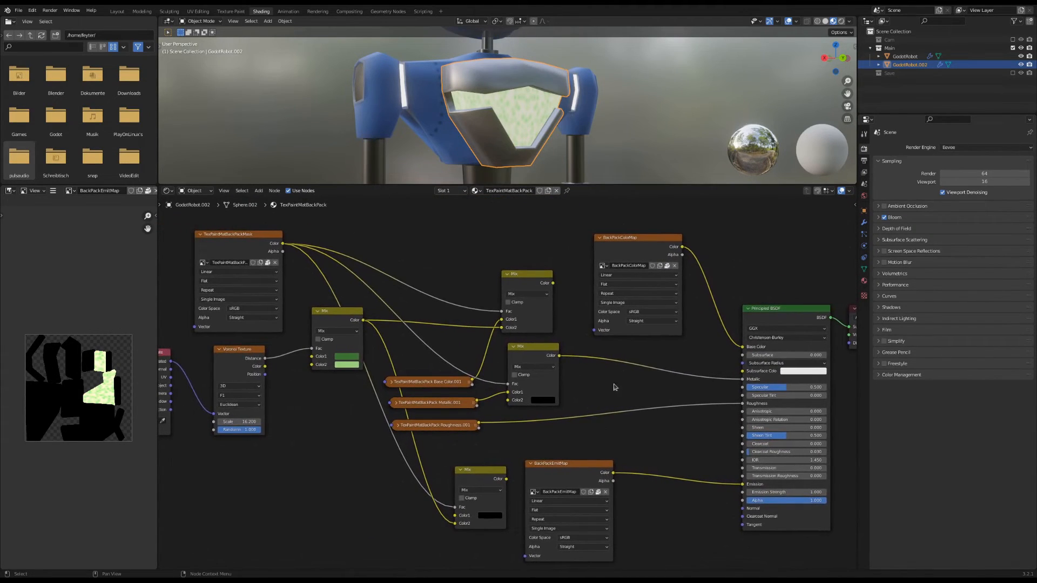
click(117, 11)
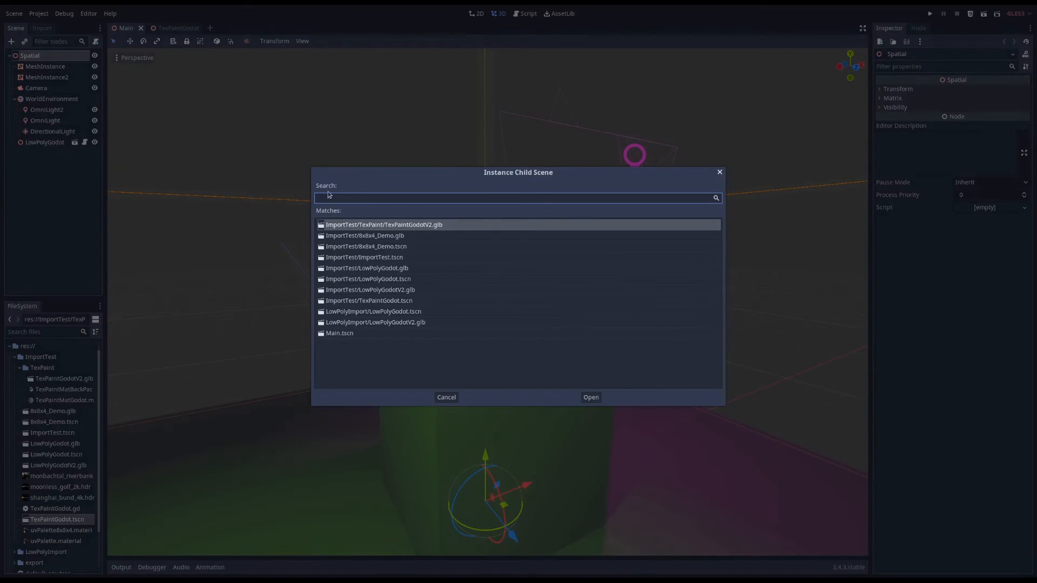
Instance TexPaintGodot.tscn as a child of Main so the painted robot stands on the box.
text(text)
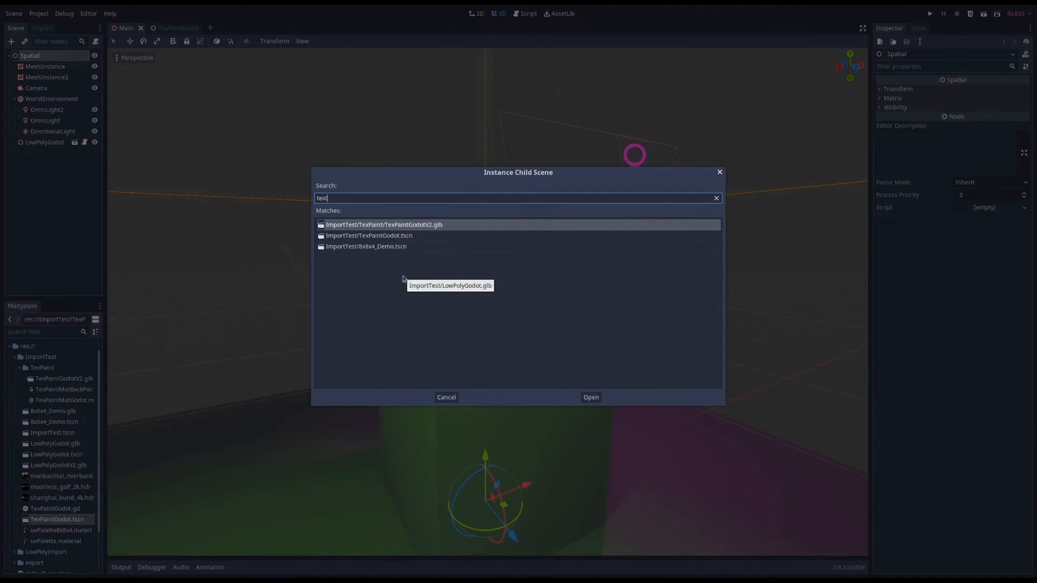
mouse_move(427, 228)
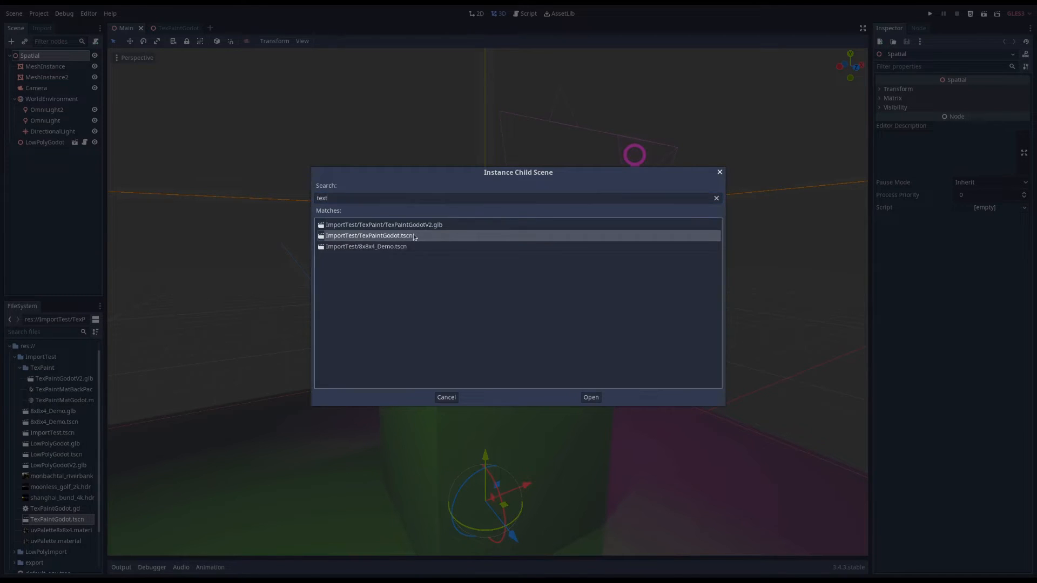
click(590, 397)
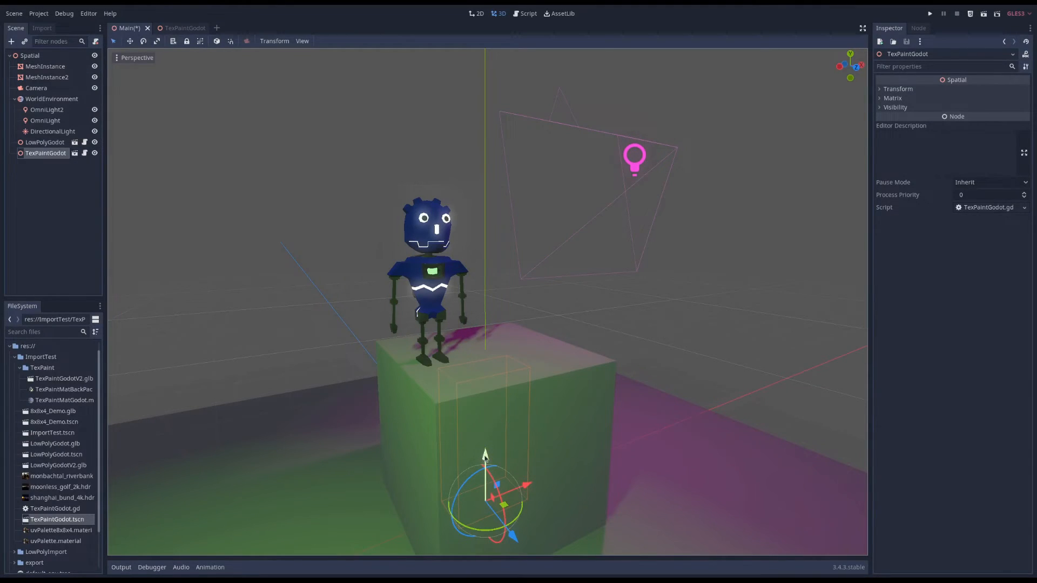